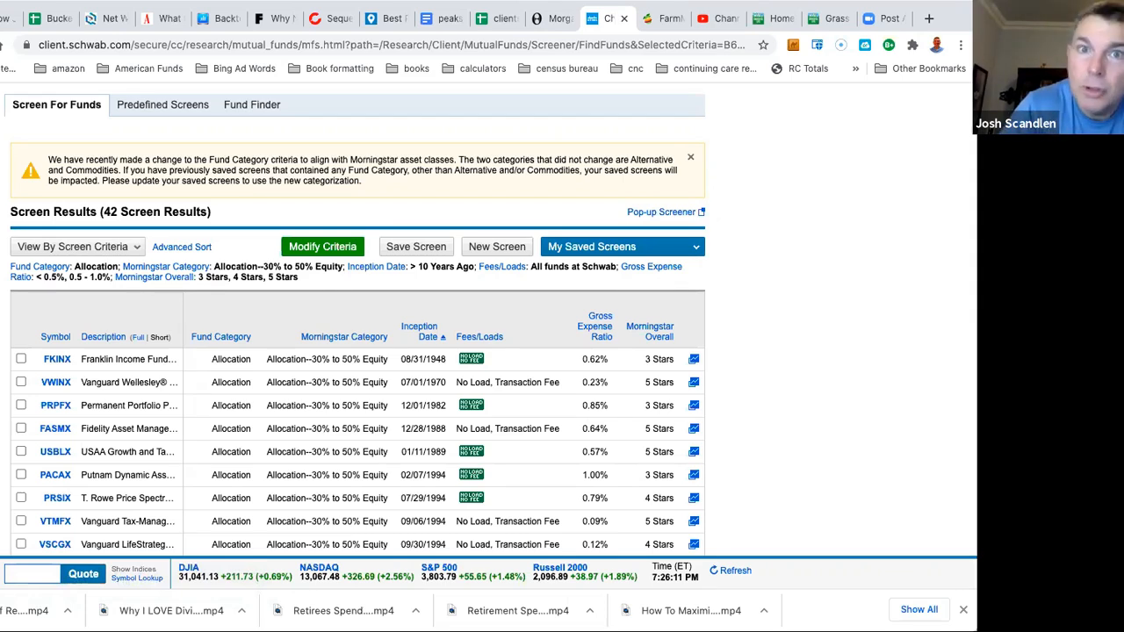
Step: Scroll through the Schwab allocation fund list to review available tickers
scroll(down, 3)
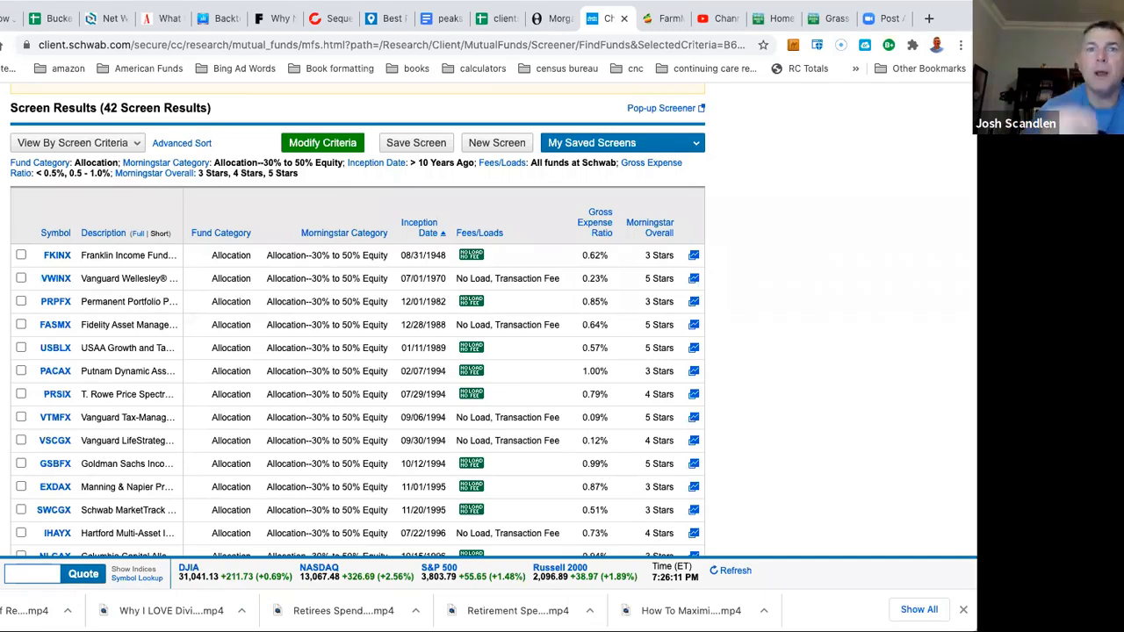
scroll(down, 3)
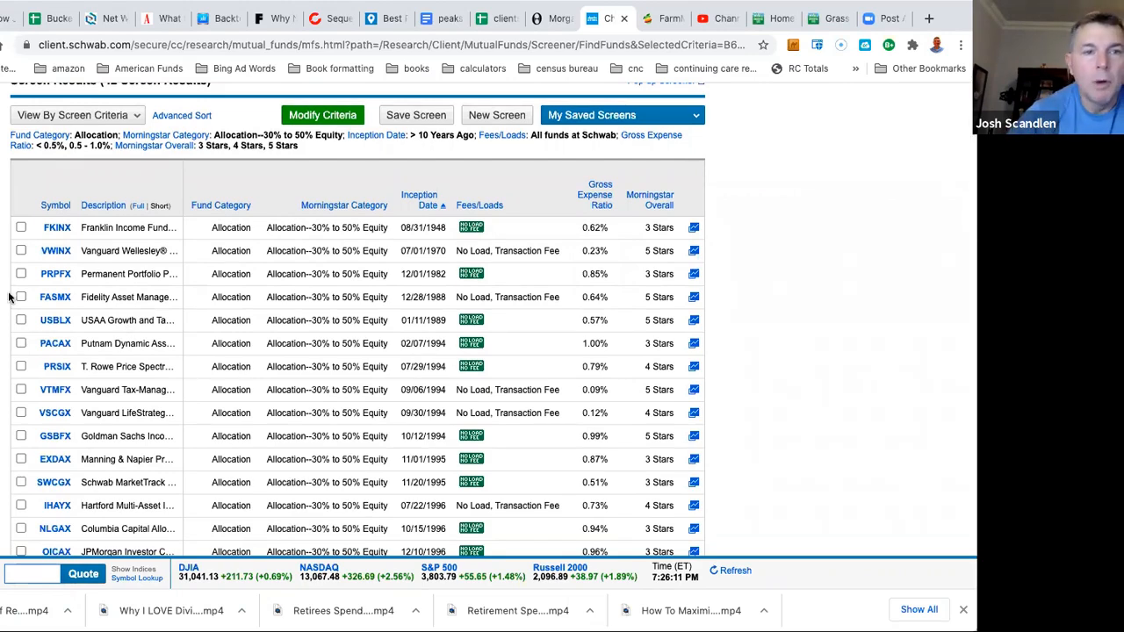
scroll(down, 3)
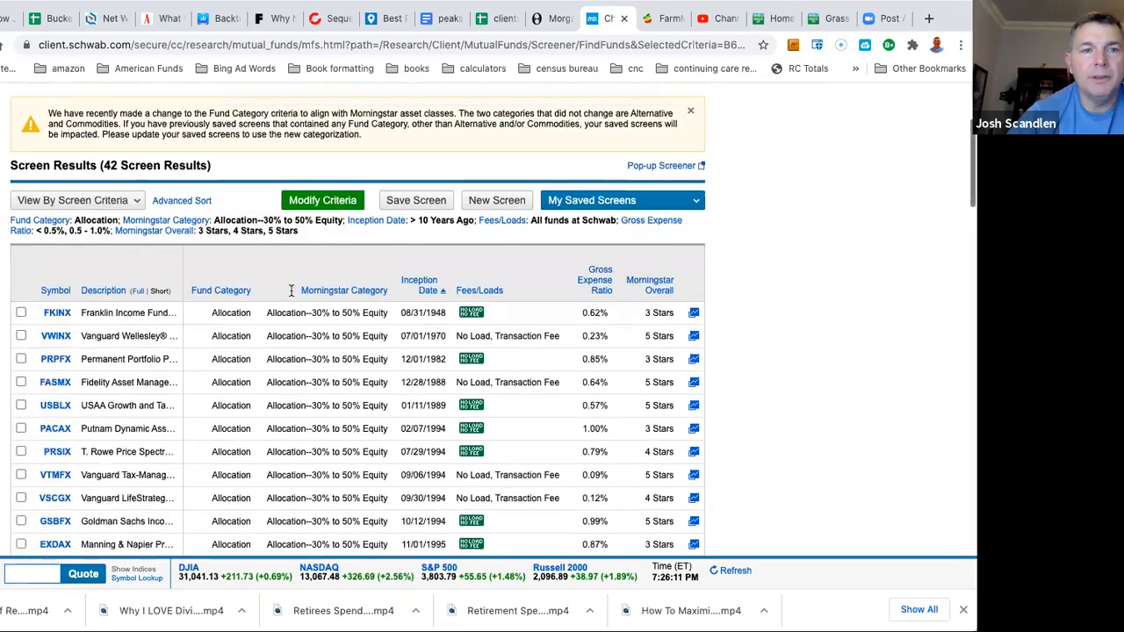
scroll(down, 3)
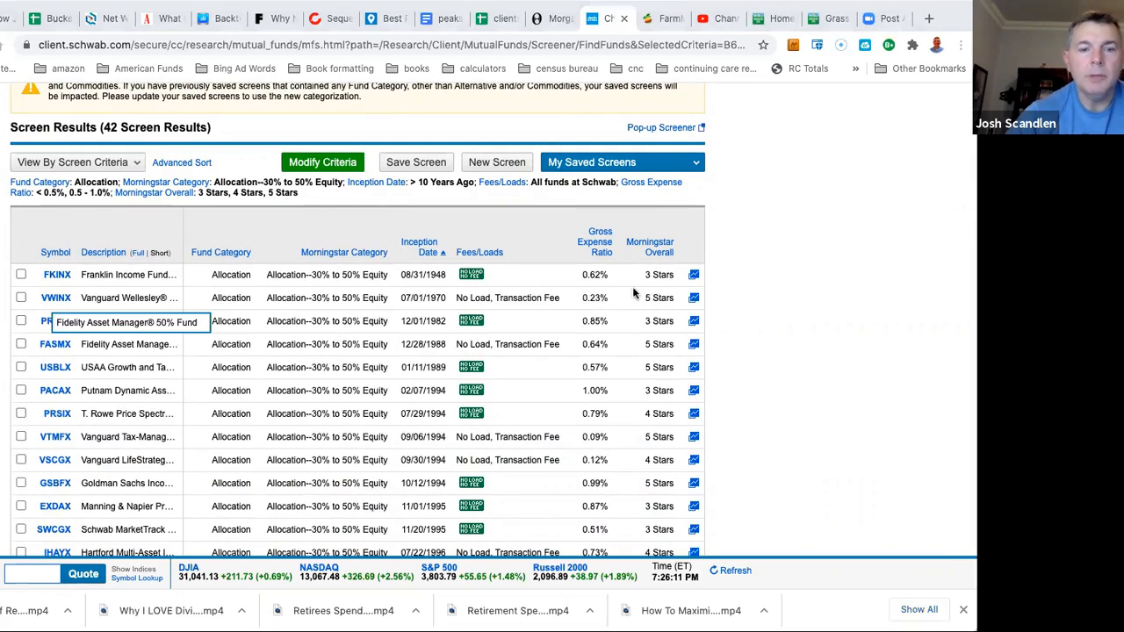
mouse_move(550, 151)
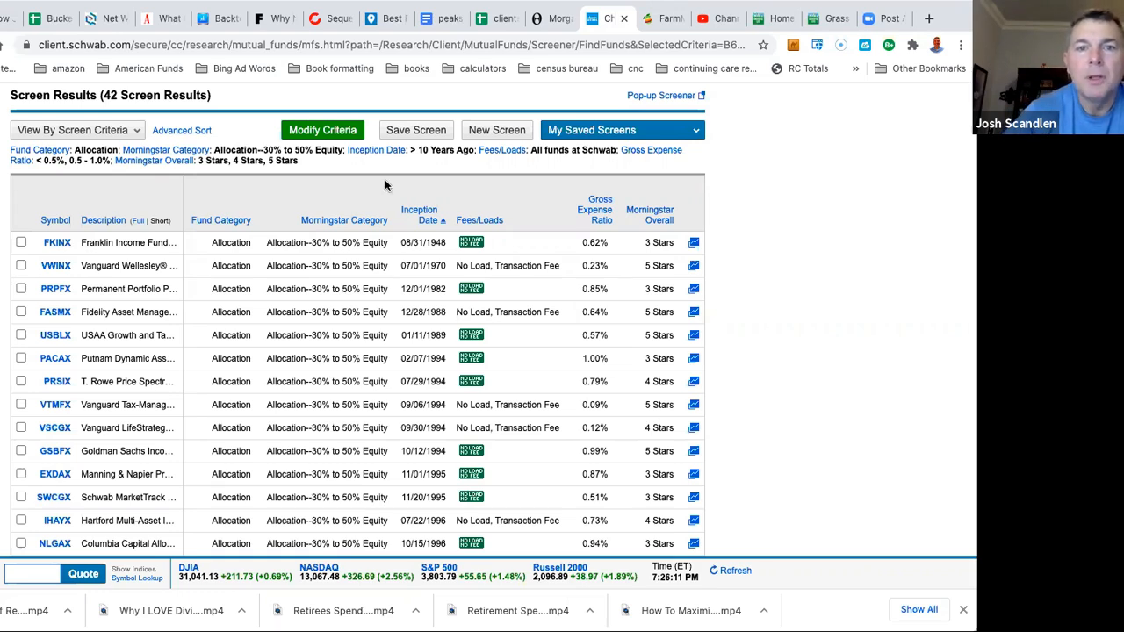
mouse_move(404, 197)
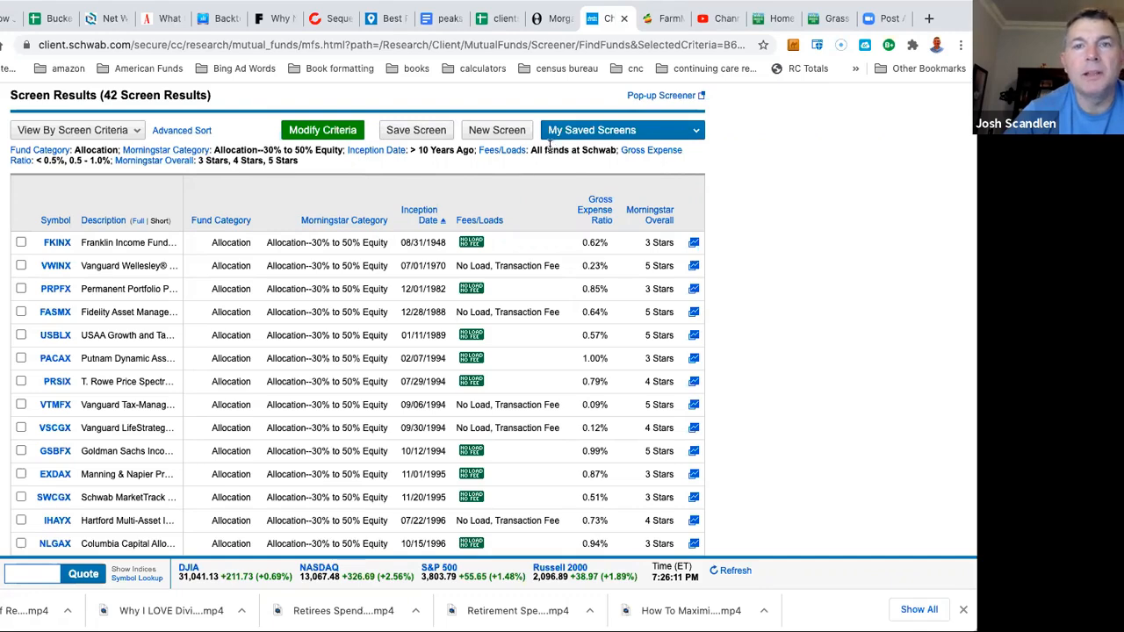
mouse_move(54, 179)
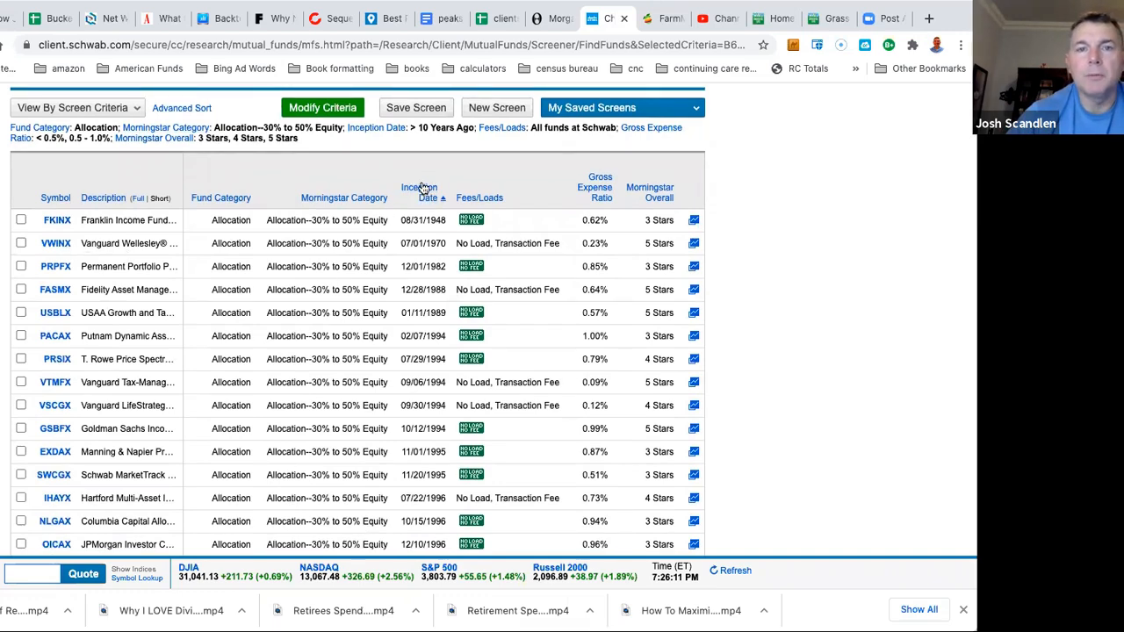
mouse_move(334, 261)
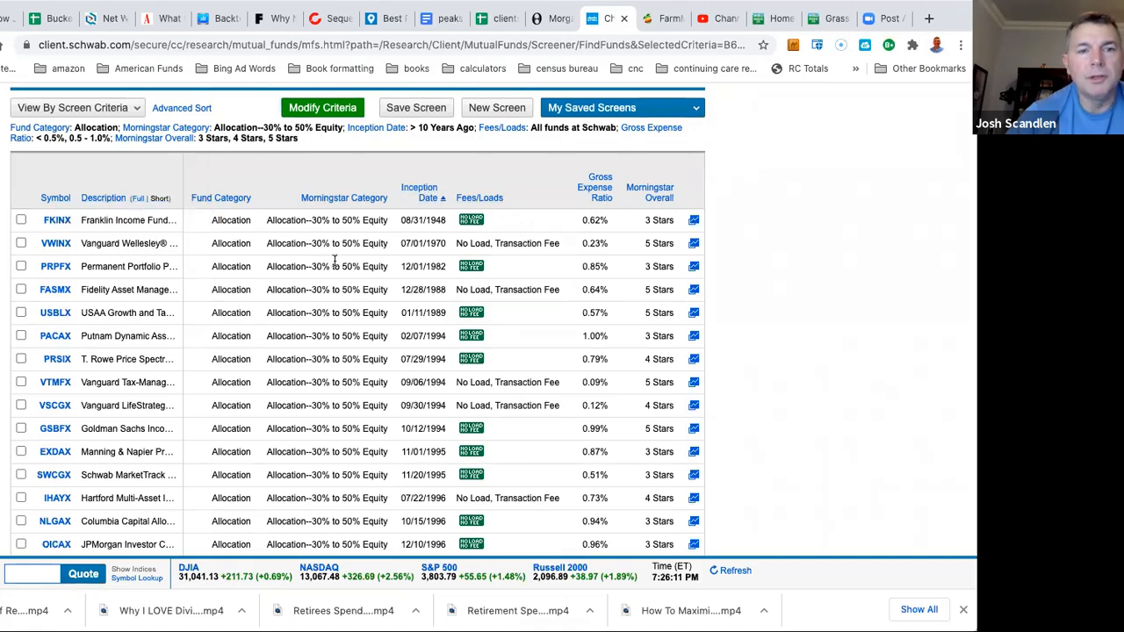
mouse_move(517, 242)
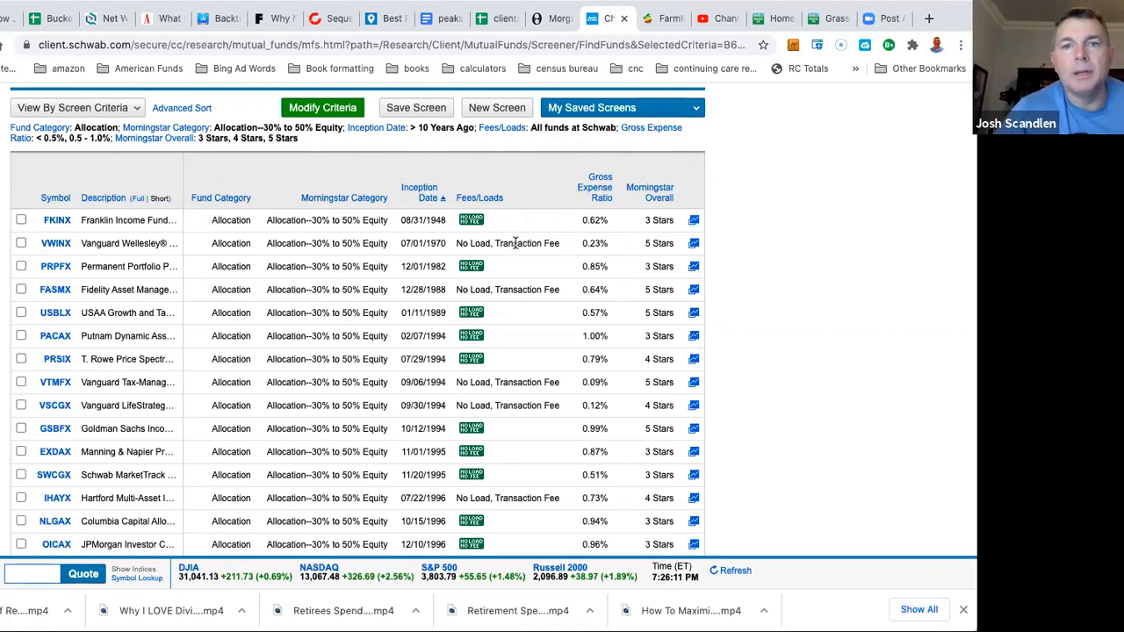
mouse_move(109, 243)
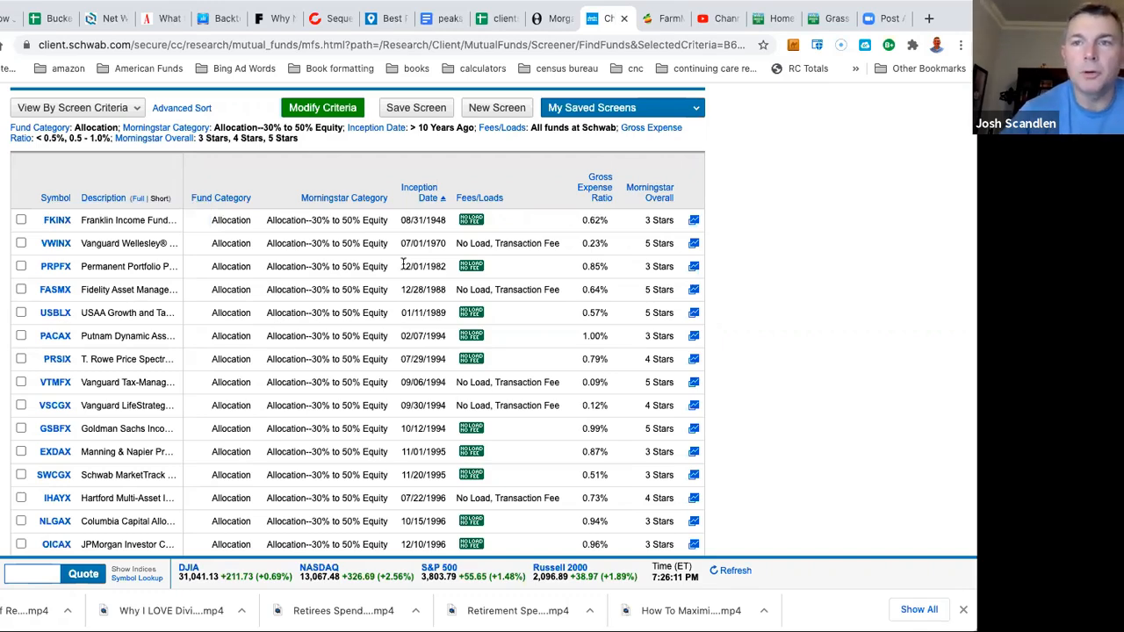
mouse_move(212, 257)
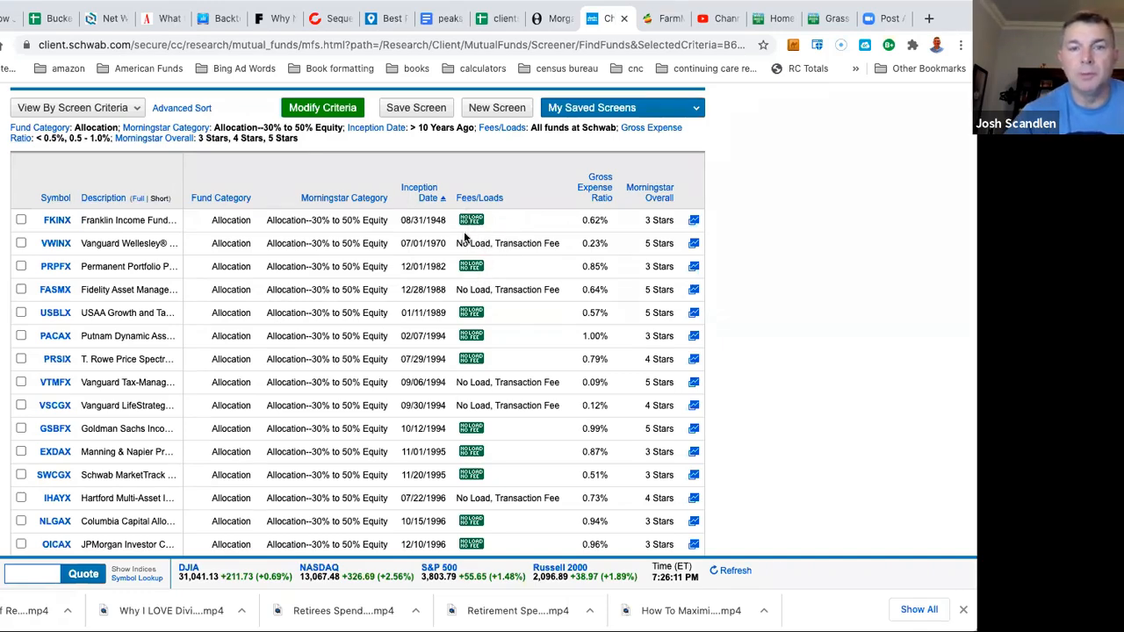
mouse_move(450, 264)
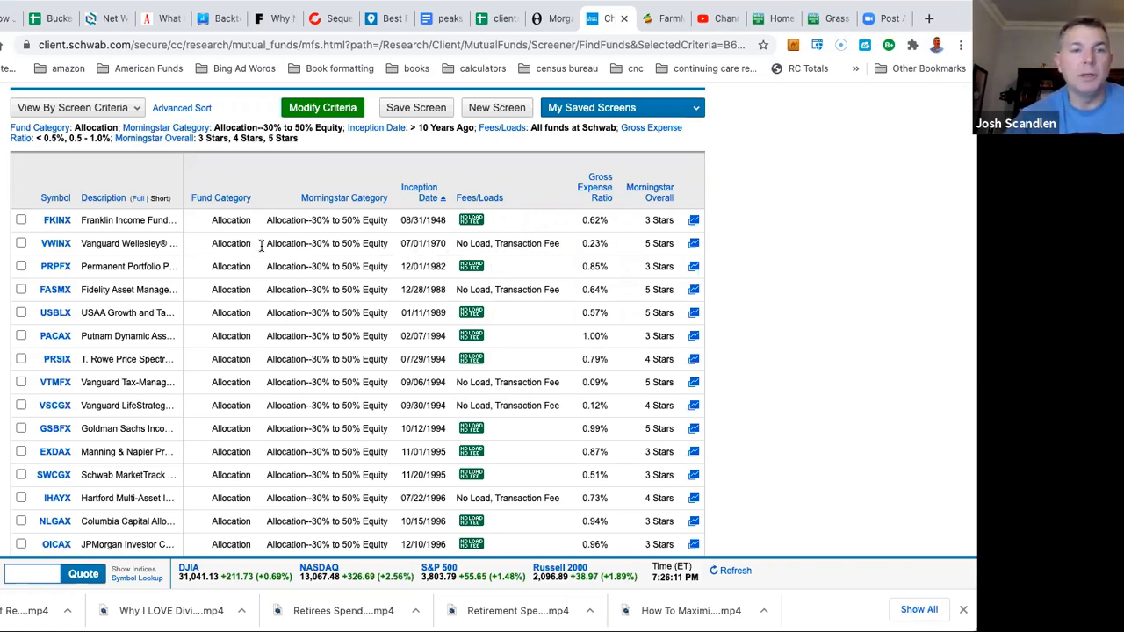
mouse_move(301, 263)
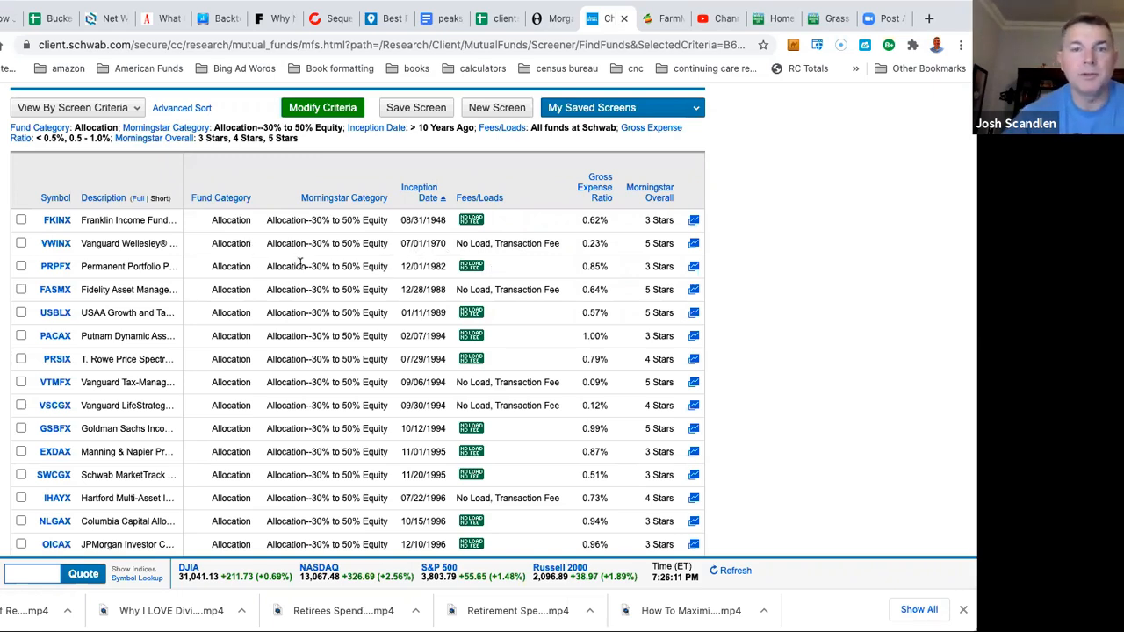
mouse_move(271, 256)
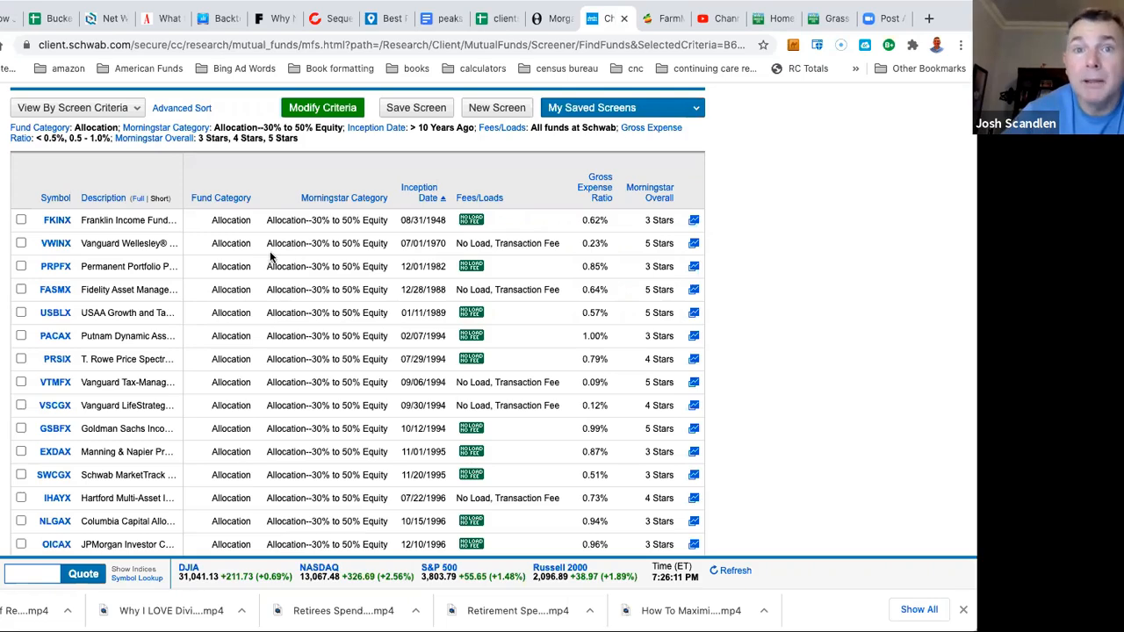
mouse_move(225, 257)
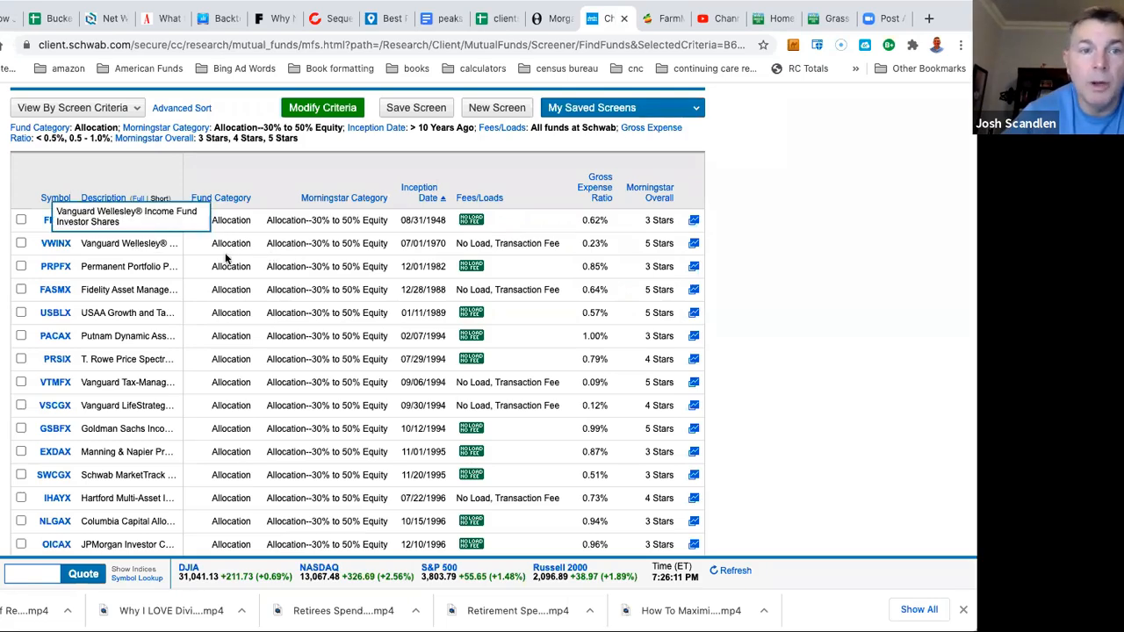
mouse_move(199, 264)
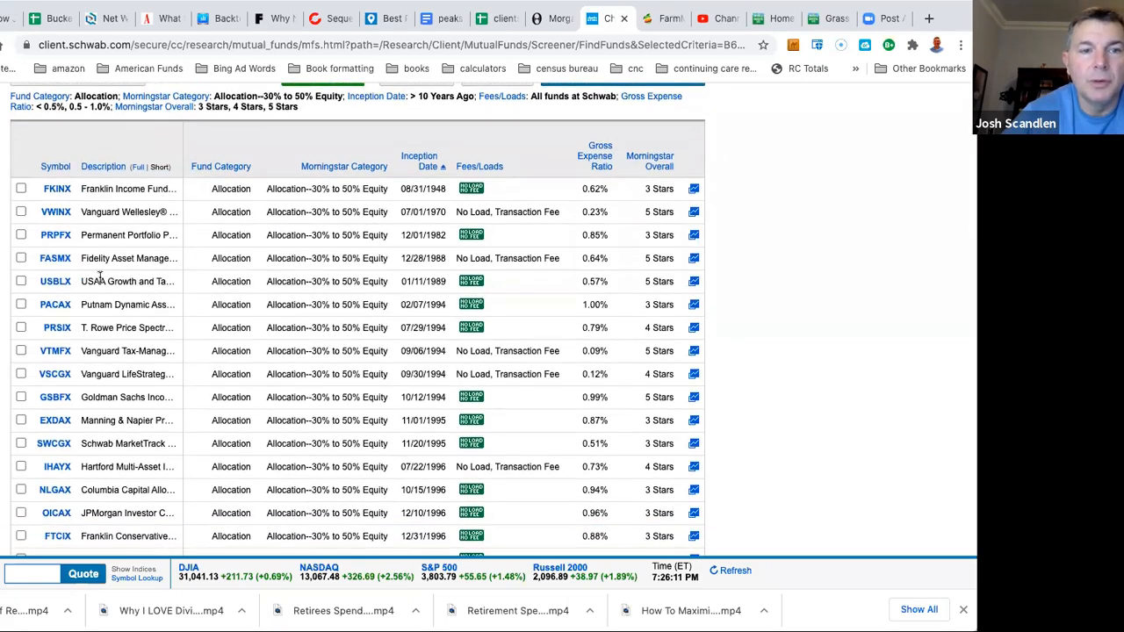
mouse_move(158, 211)
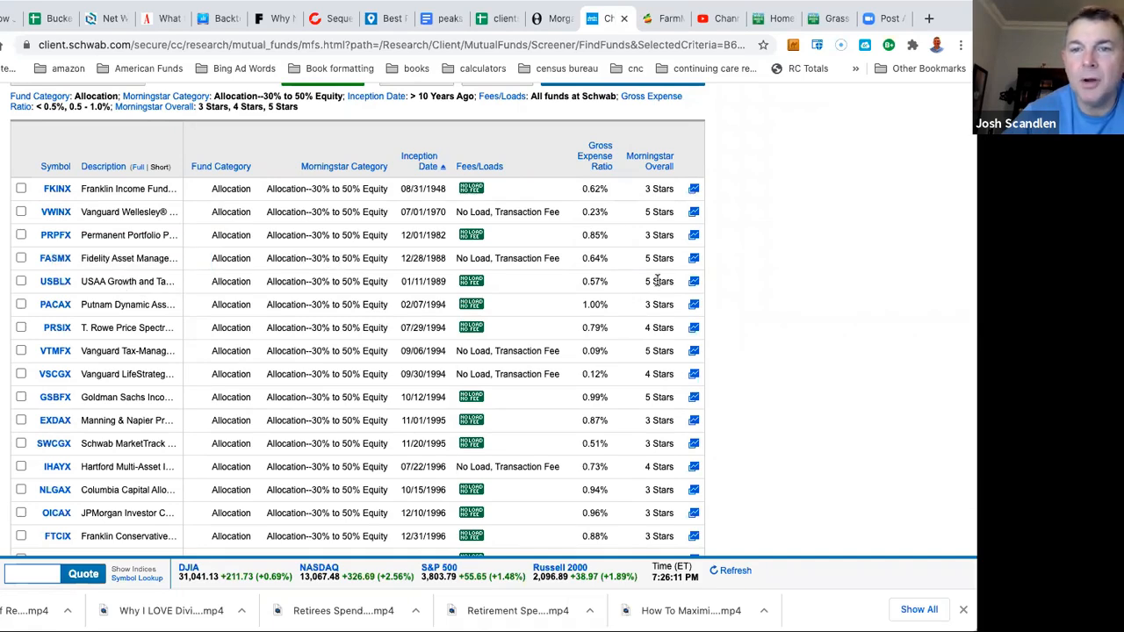
mouse_move(267, 254)
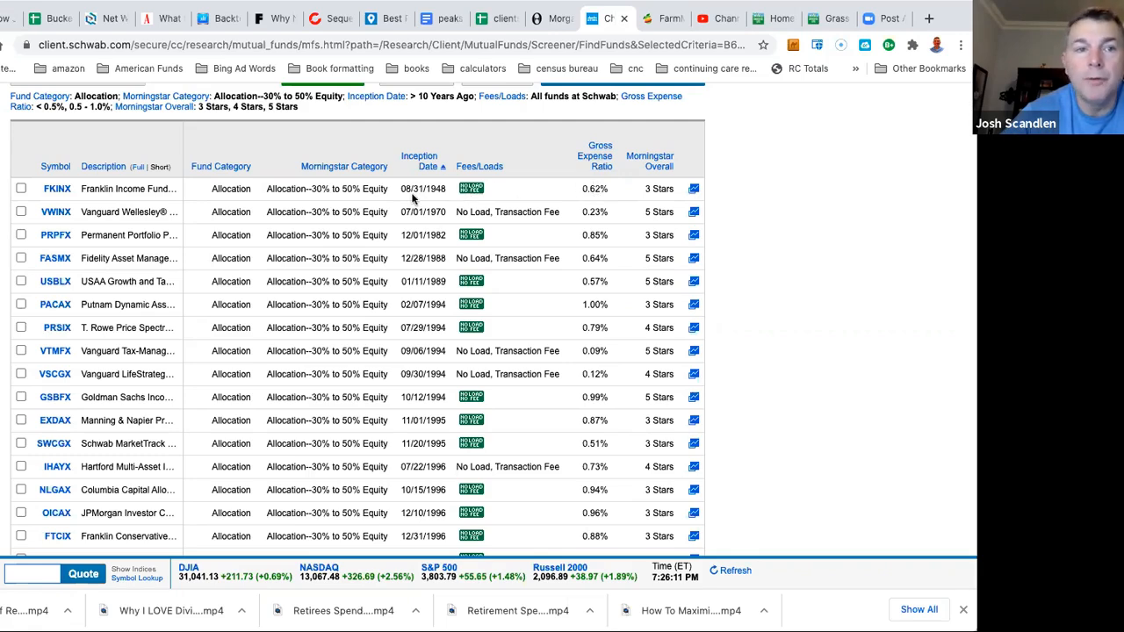
mouse_move(318, 187)
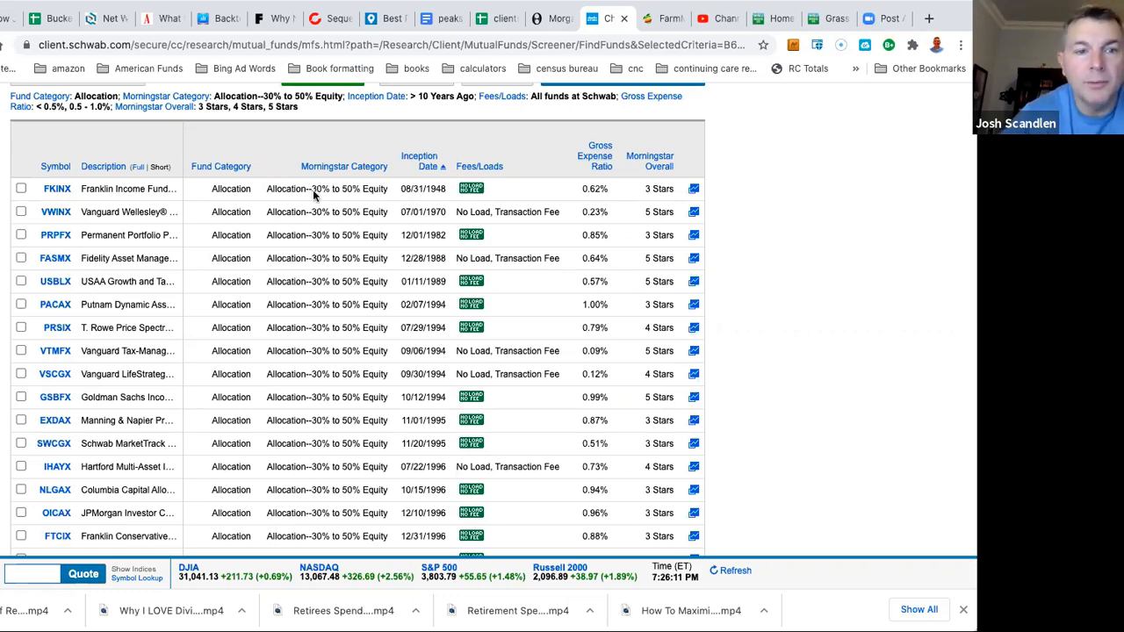
scroll(down, 3)
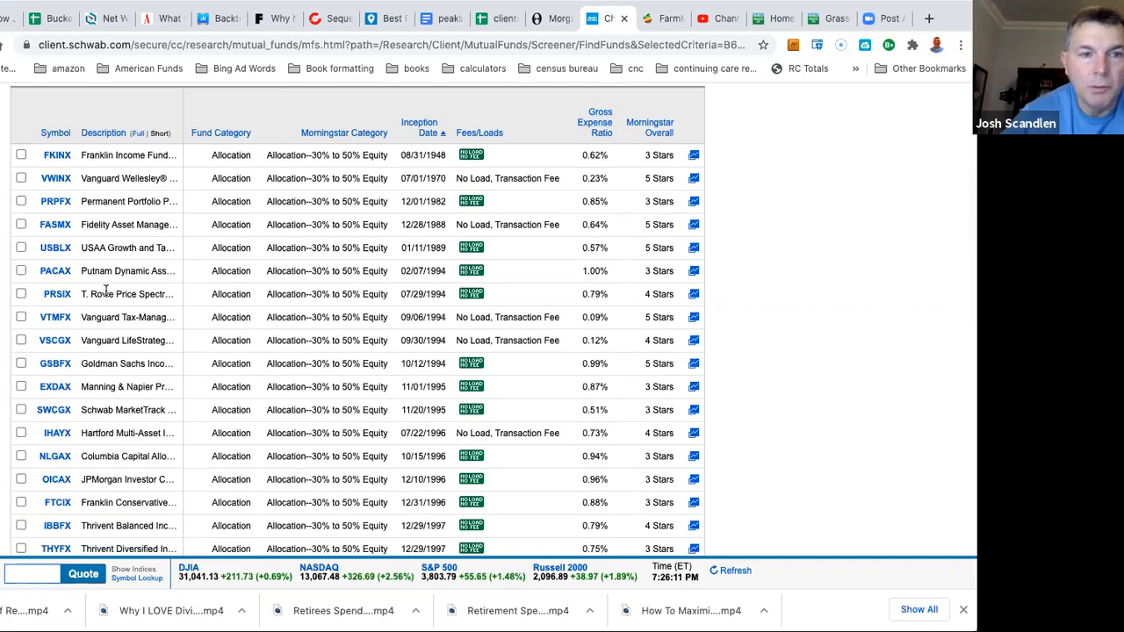
mouse_move(422, 279)
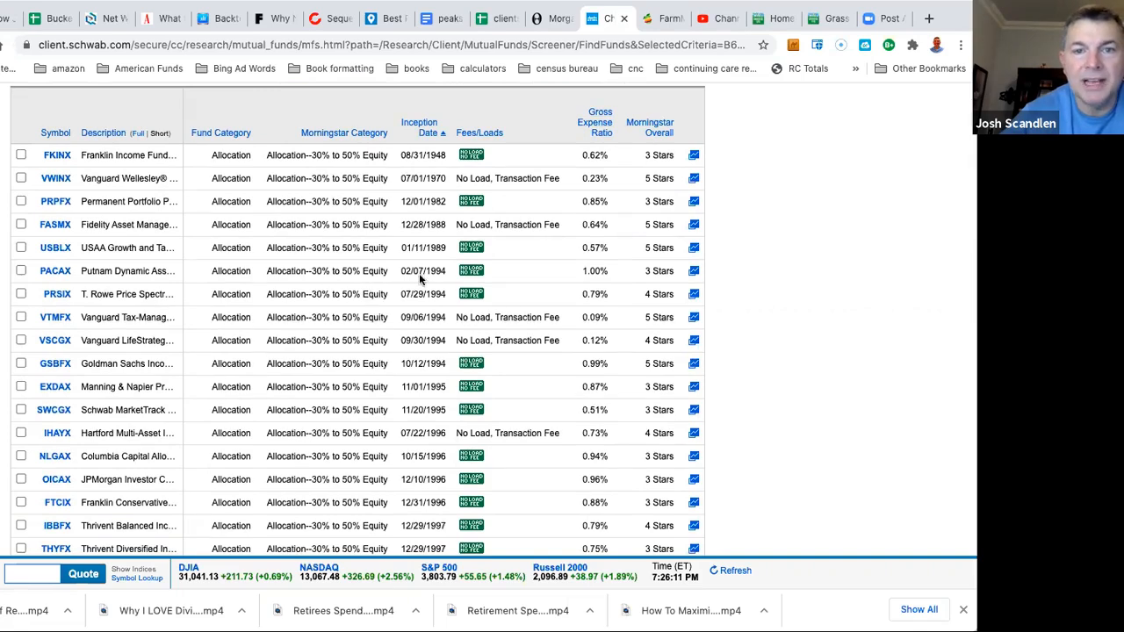
mouse_move(428, 283)
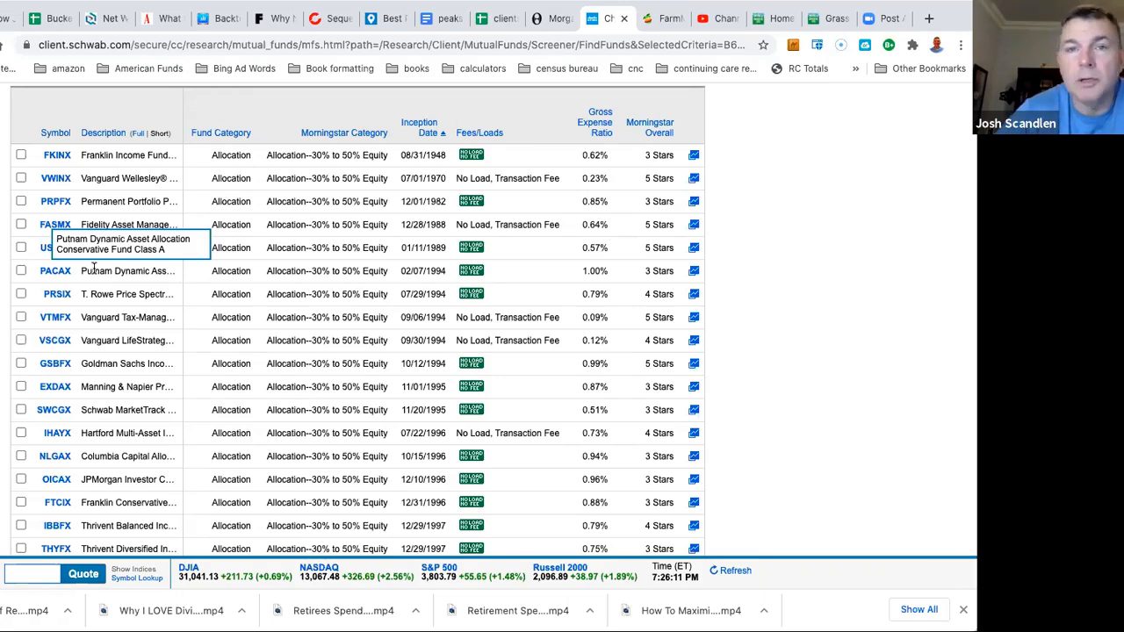
mouse_move(220, 316)
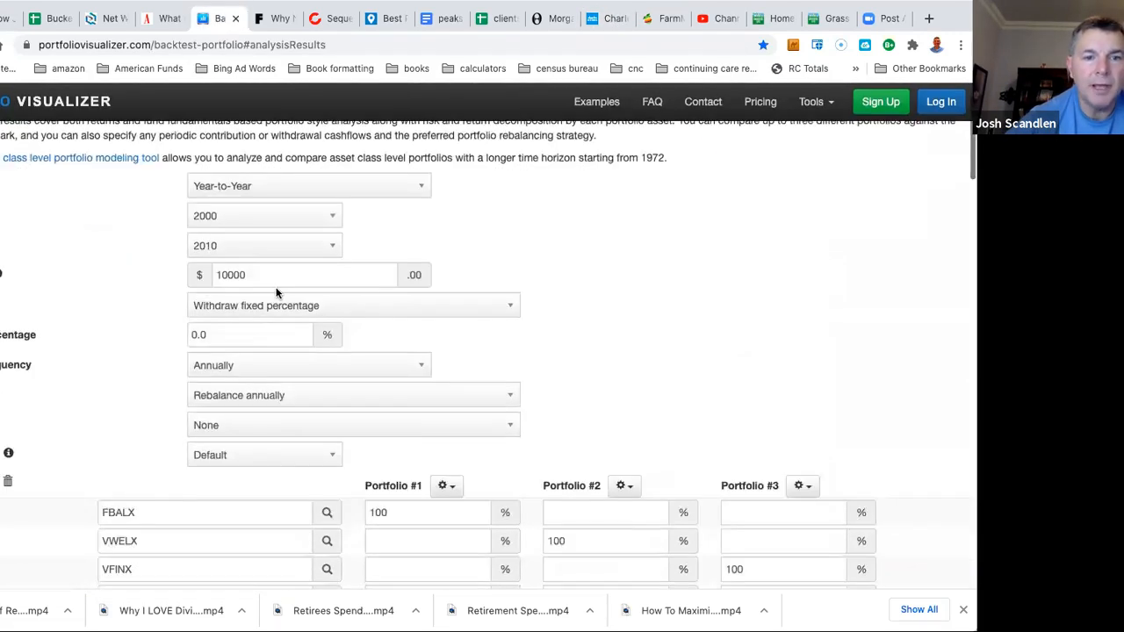
Step: Enter FKINX and VWINX as the first two fund tickers at 100% each
scroll(down, 3)
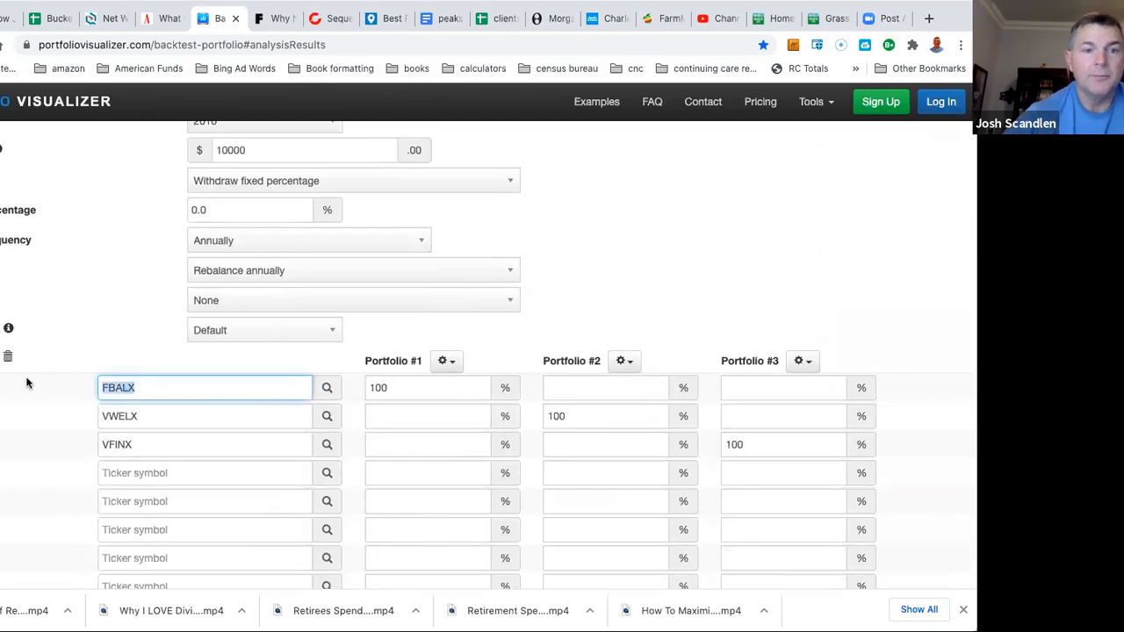
text(fkinx)
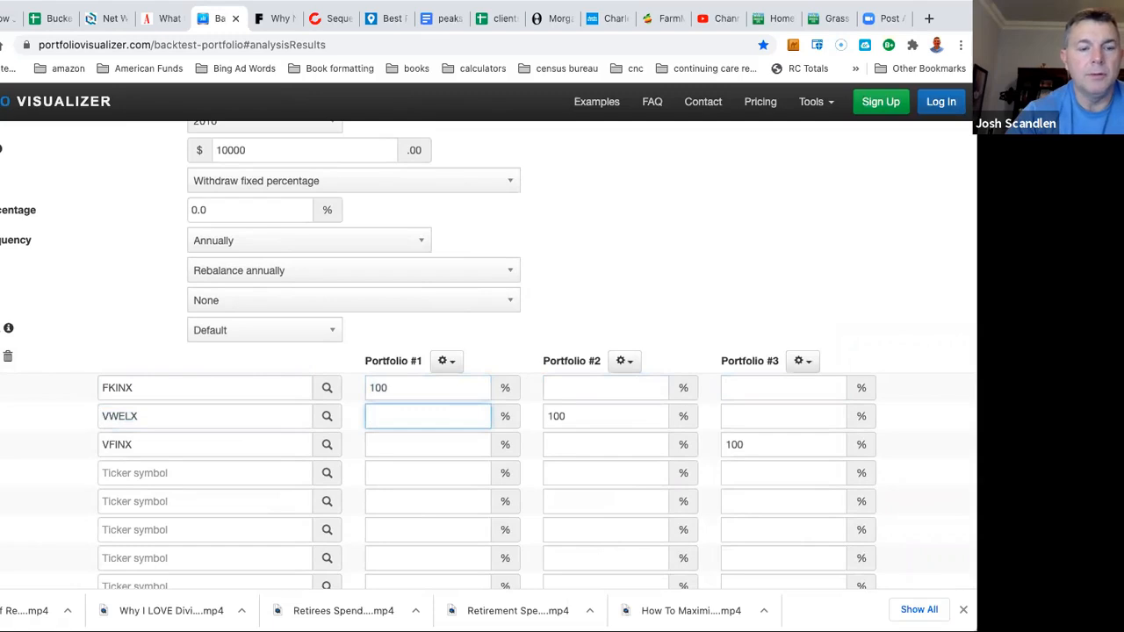
text(VWINX)
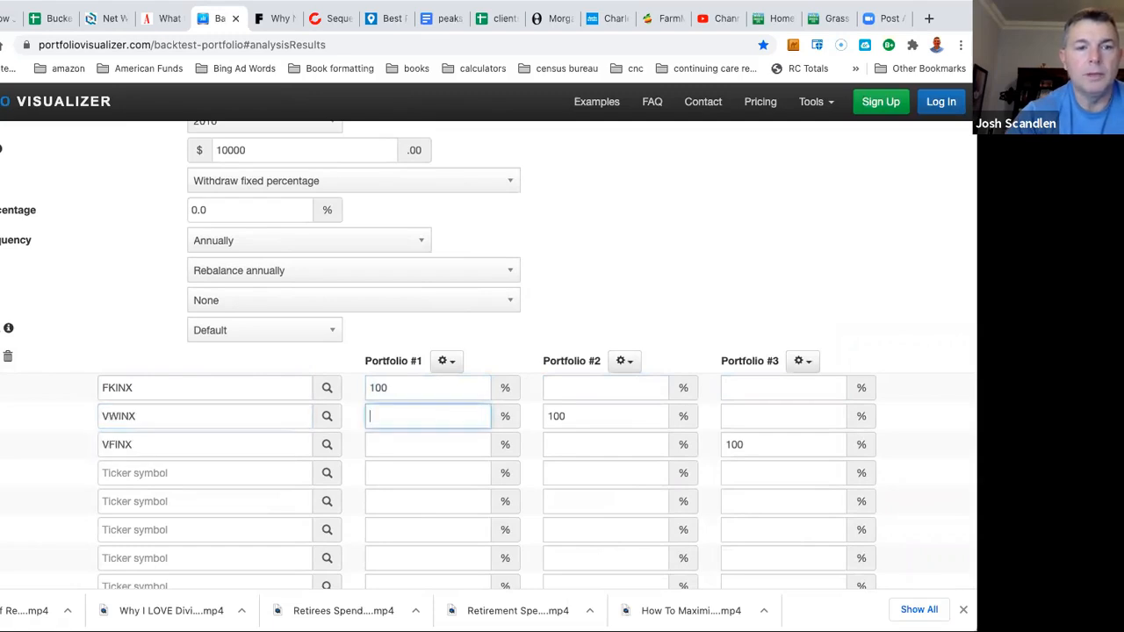
click(604, 416)
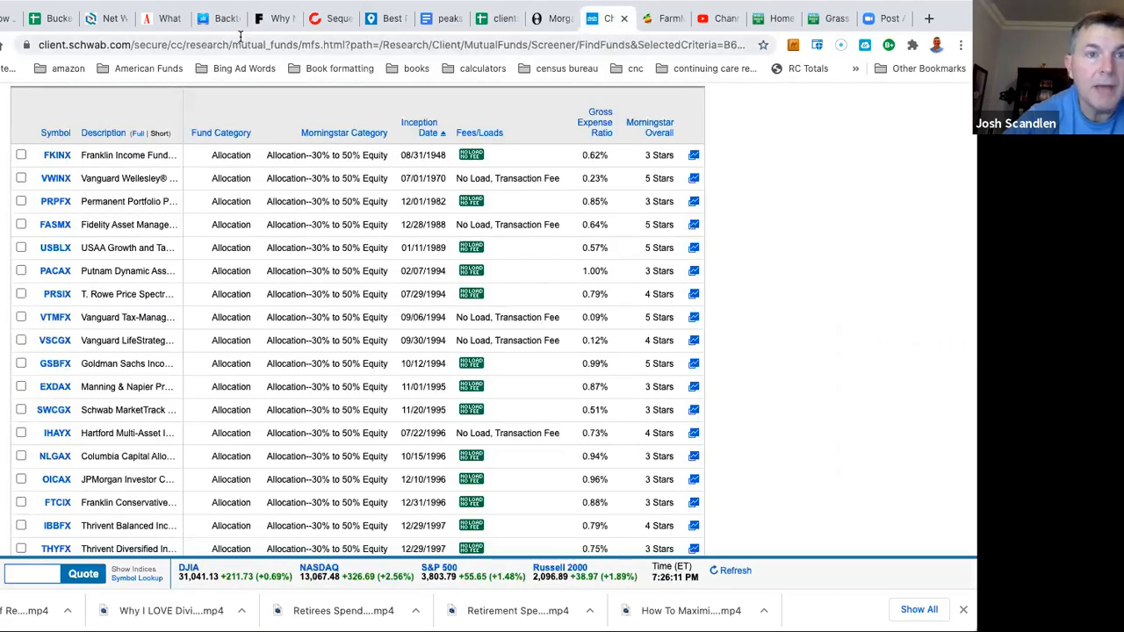
Step: Replace the third fund with Permanent Portfolio Permanent I (PRPFX) from the suggestions
click(218, 18)
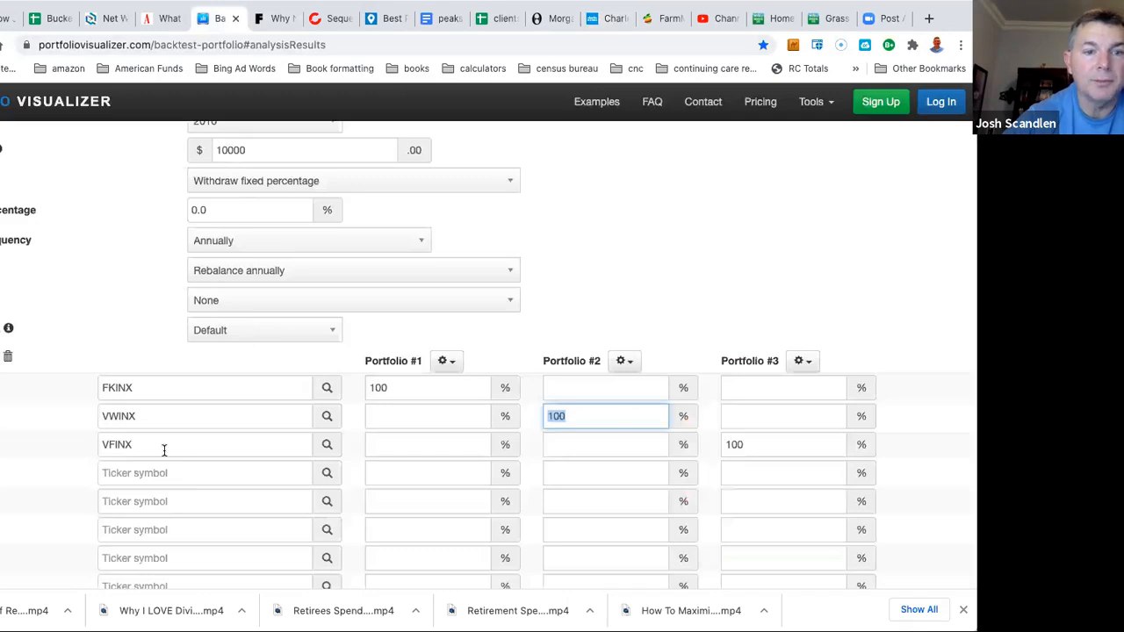
text(prf)
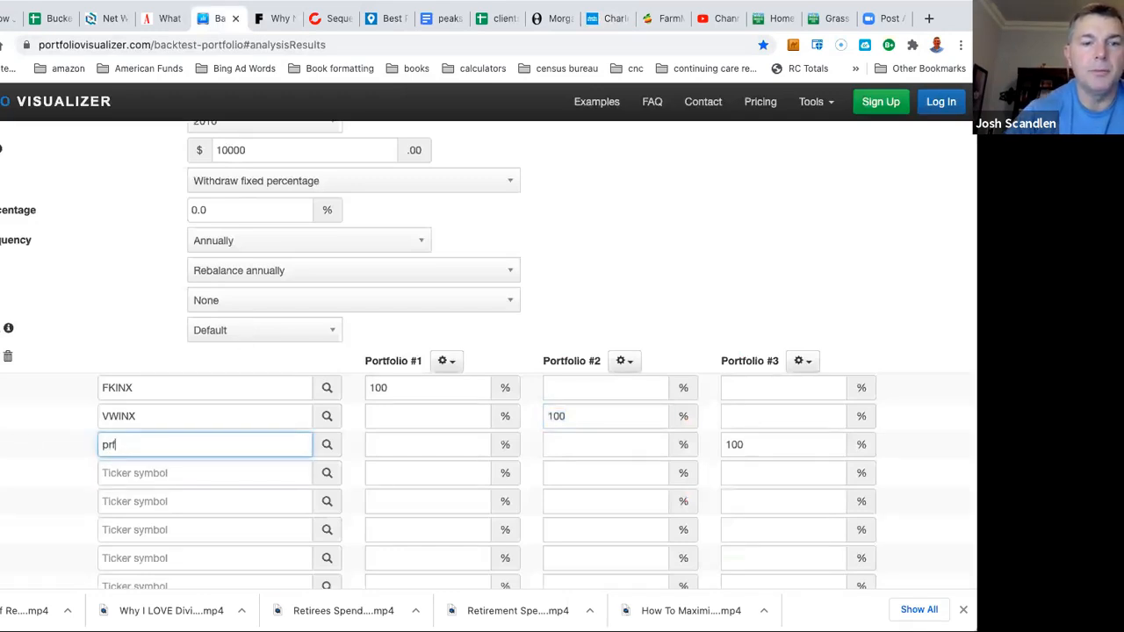
text(PRPFX)
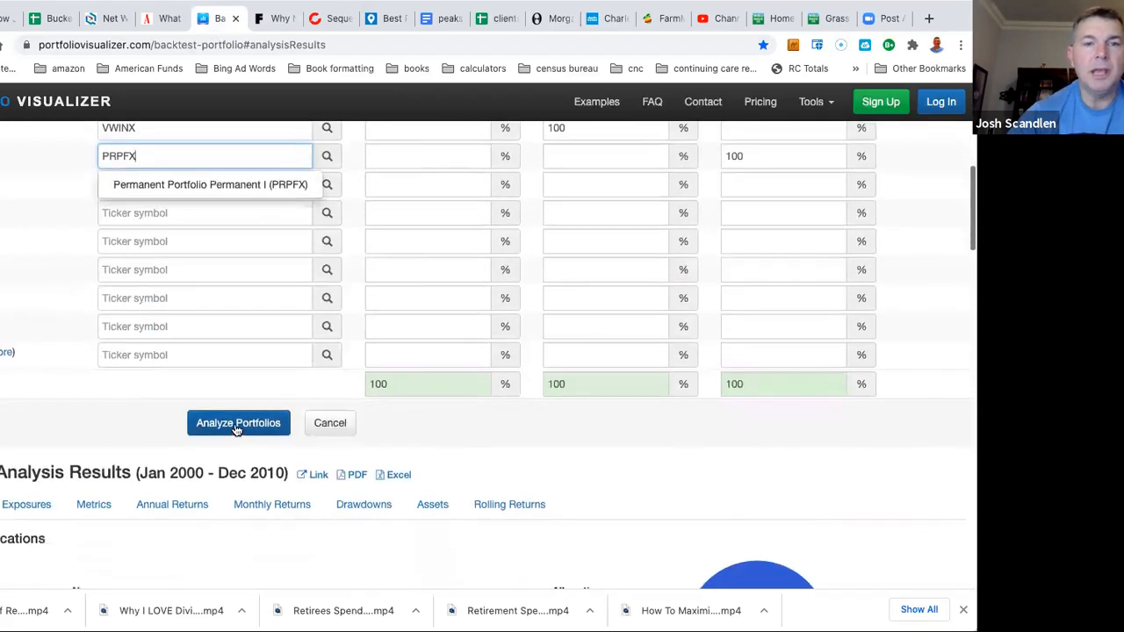
click(239, 422)
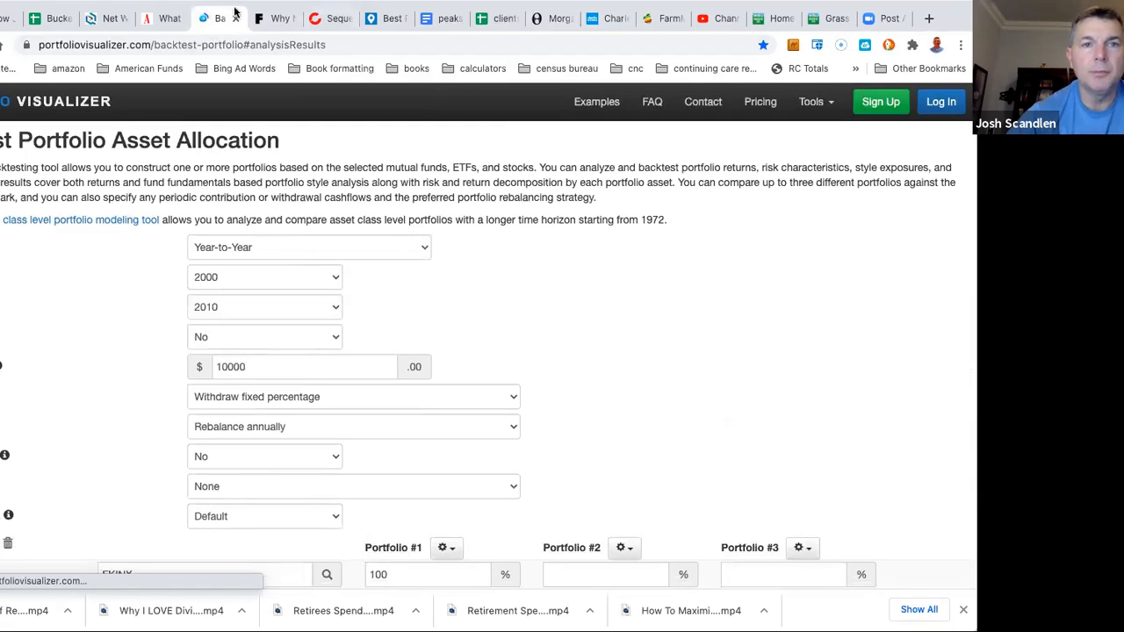
Step: Check the Schwab fund list, then run the backtest for FKINX, VWINX and PRPFX
click(607, 17)
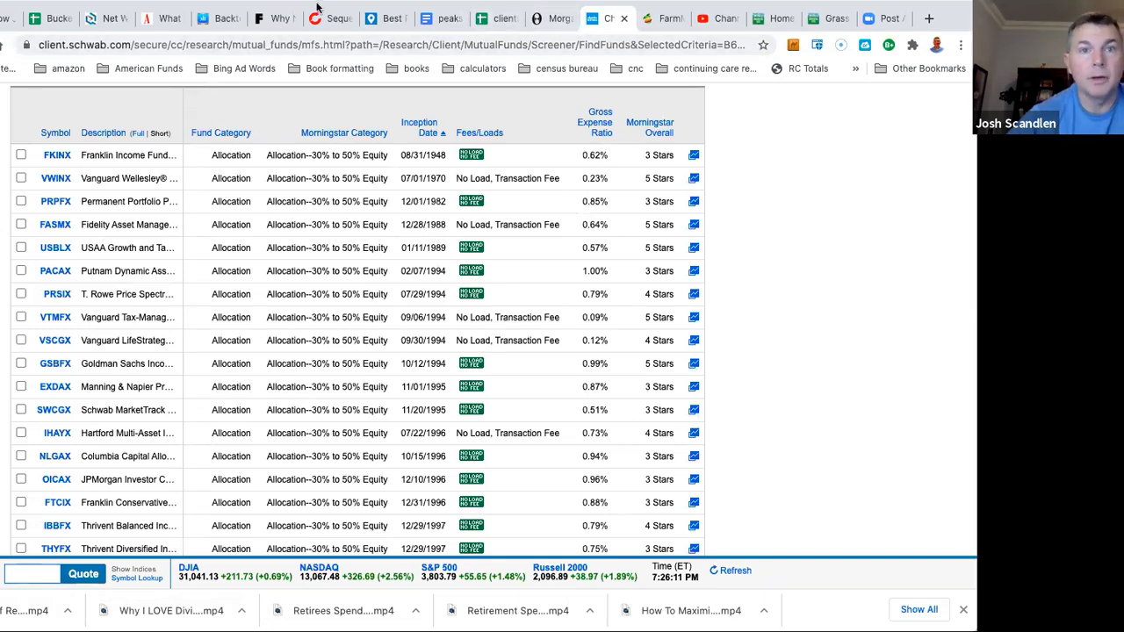
click(215, 17)
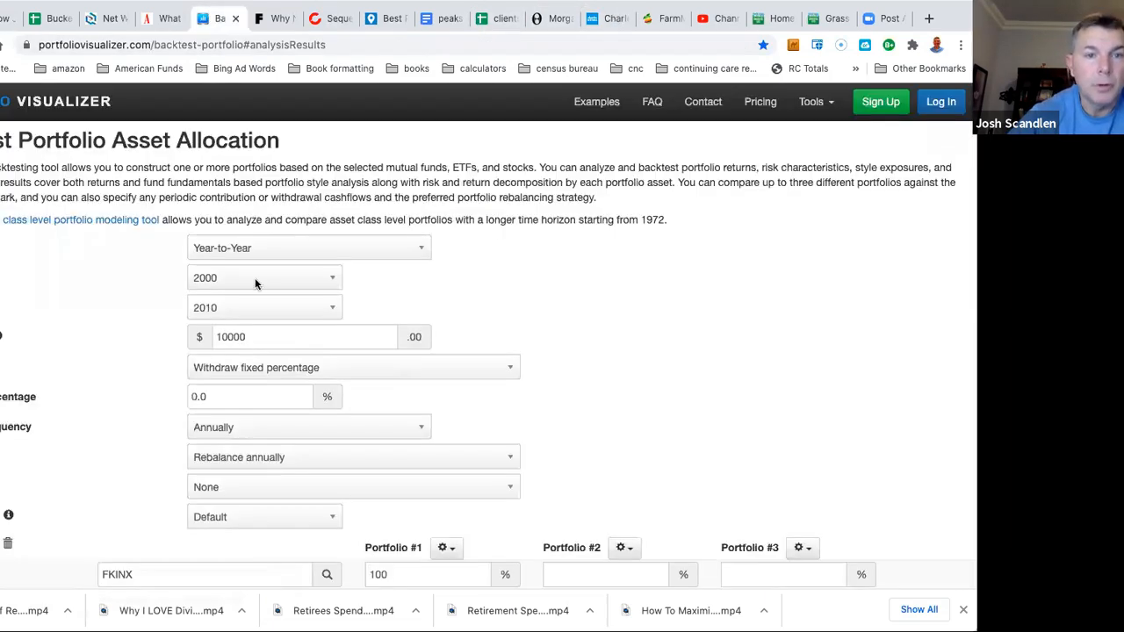
click(263, 278)
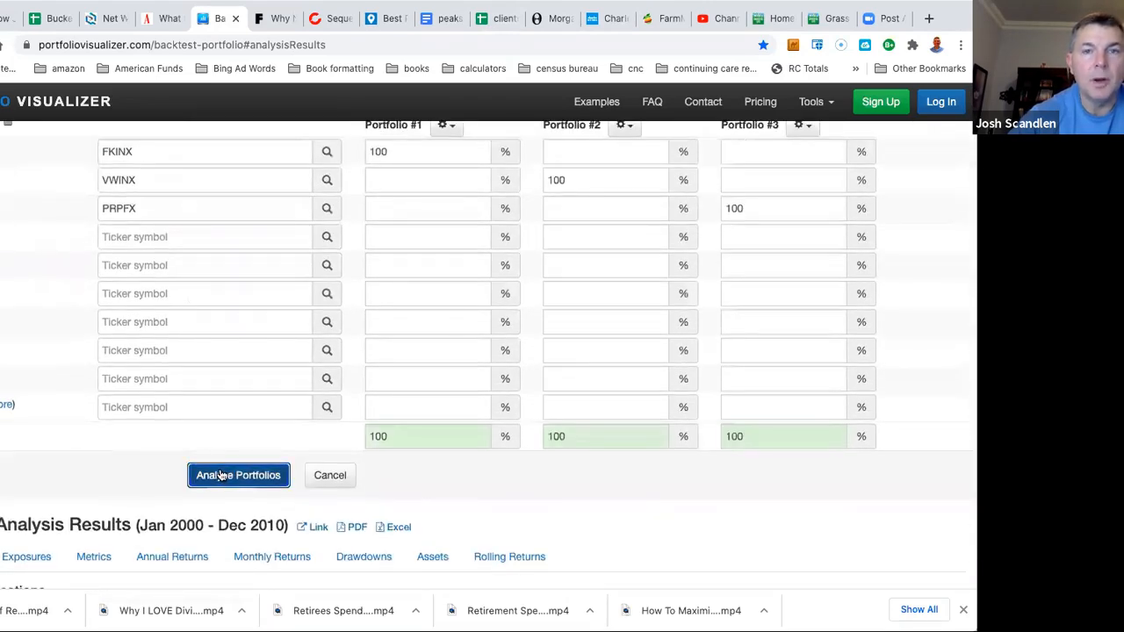
click(608, 18)
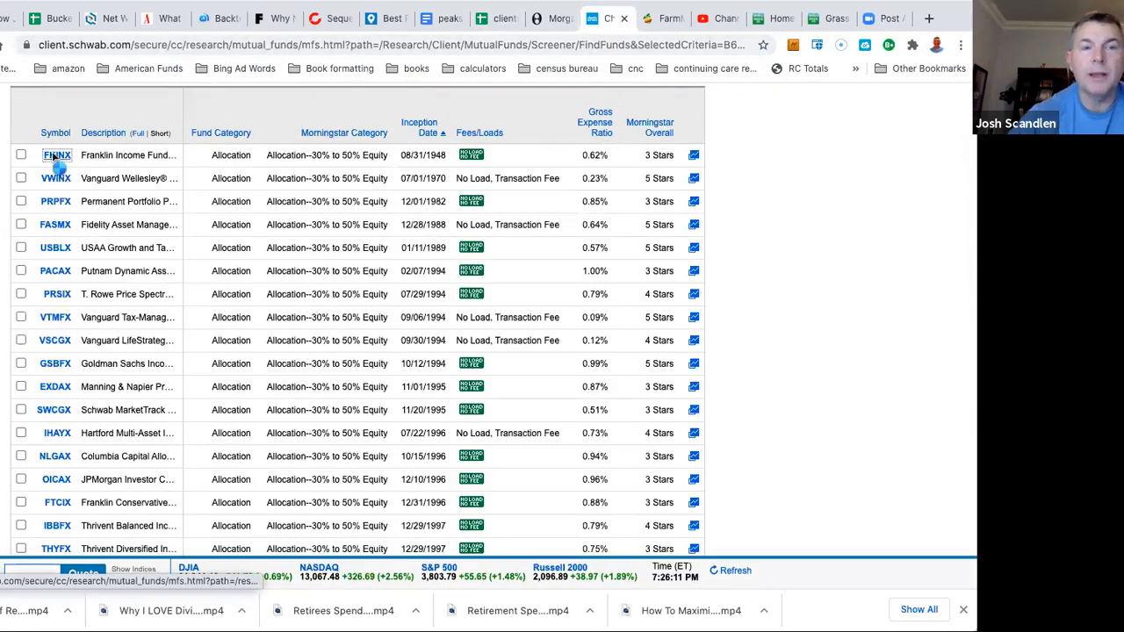
Step: Open the FKINX fund details in the Schwab screener, landing on the Schwab sign-in page
click(56, 154)
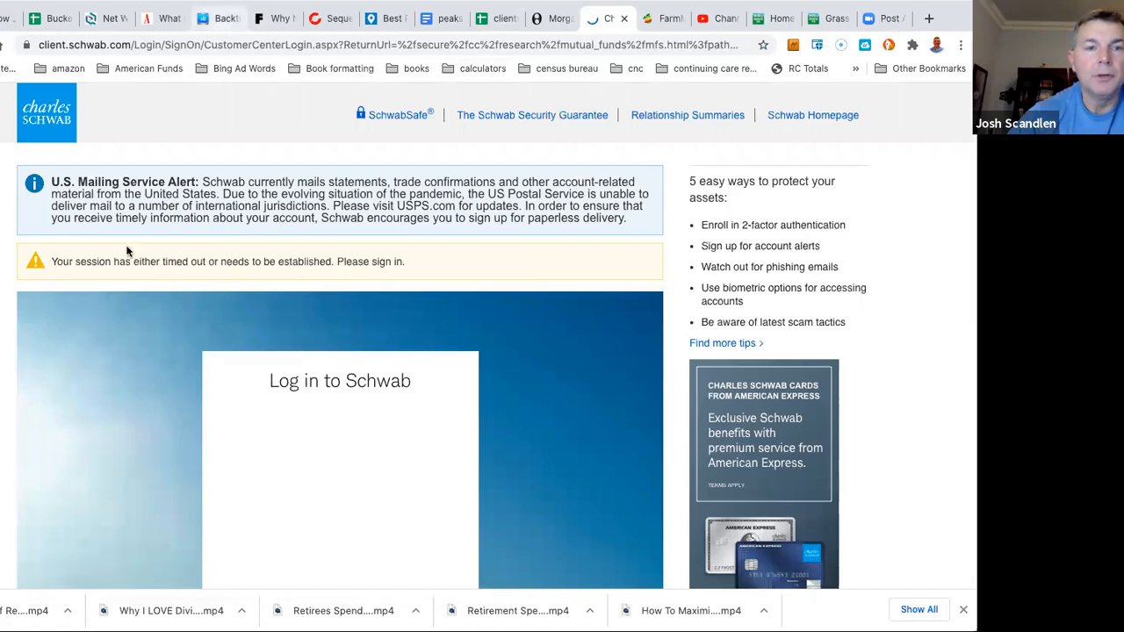
Step: Scroll the 1985–2020 results to the Performance Summary (FKINX $211,449, VWINX $253,851, PRPFX $116,436) and growth chart
click(218, 17)
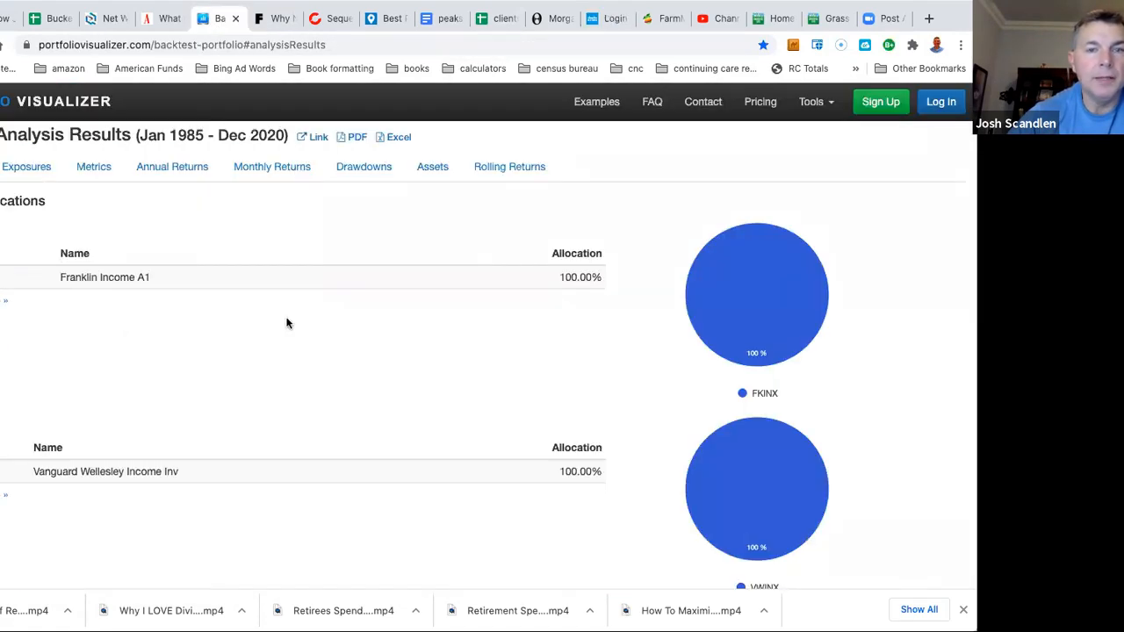
scroll(down, 3)
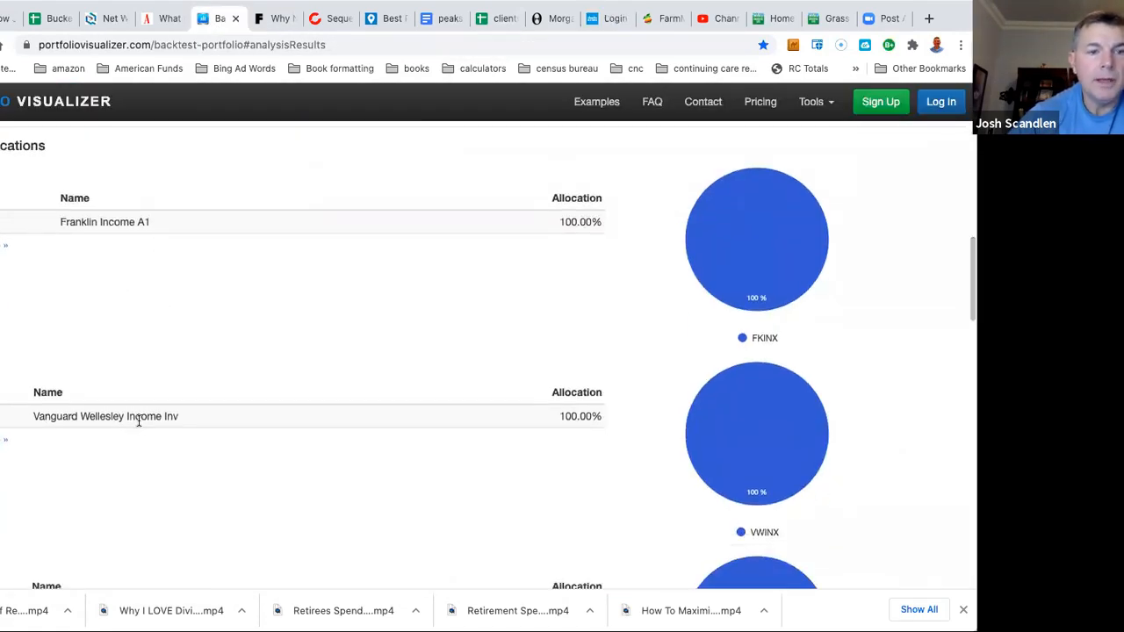
scroll(down, 3)
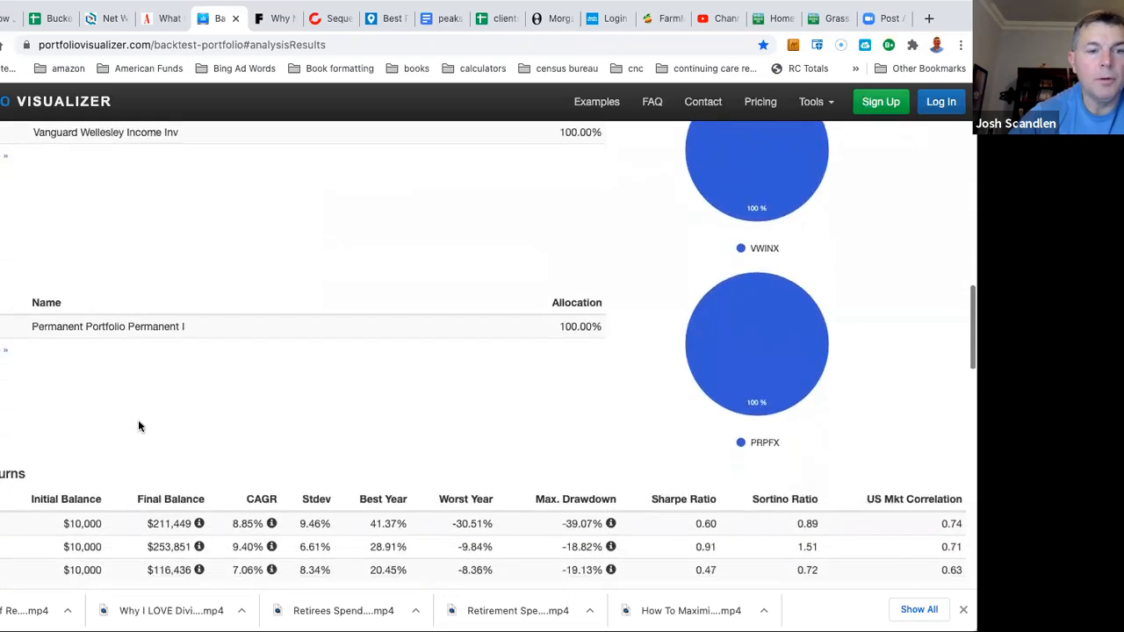
scroll(down, 3)
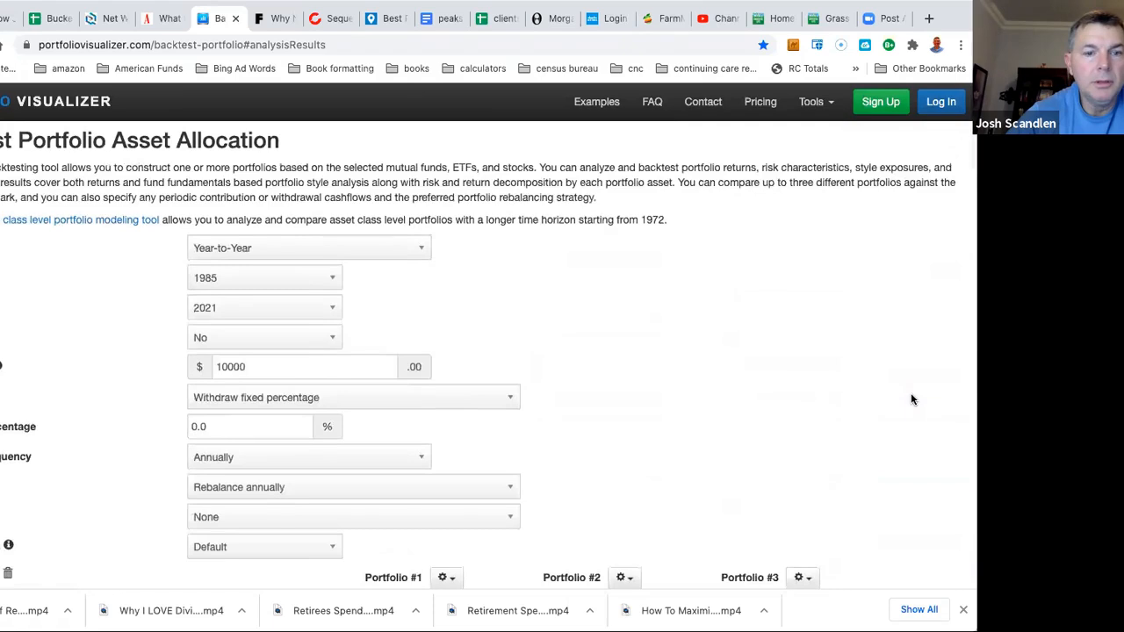
scroll(down, 3)
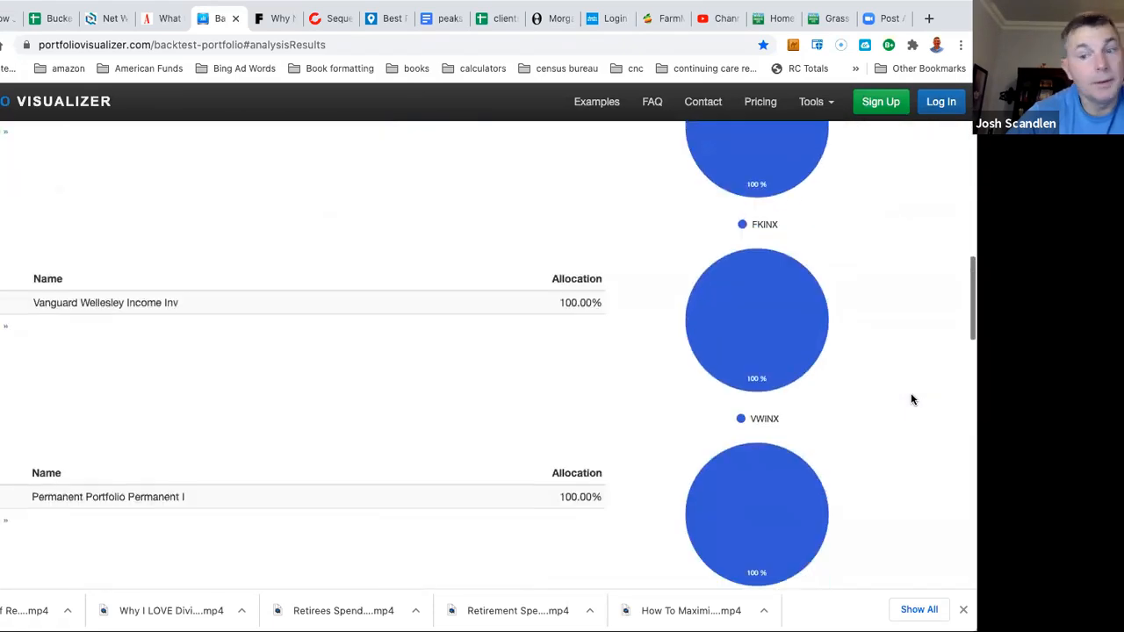
scroll(up, 3)
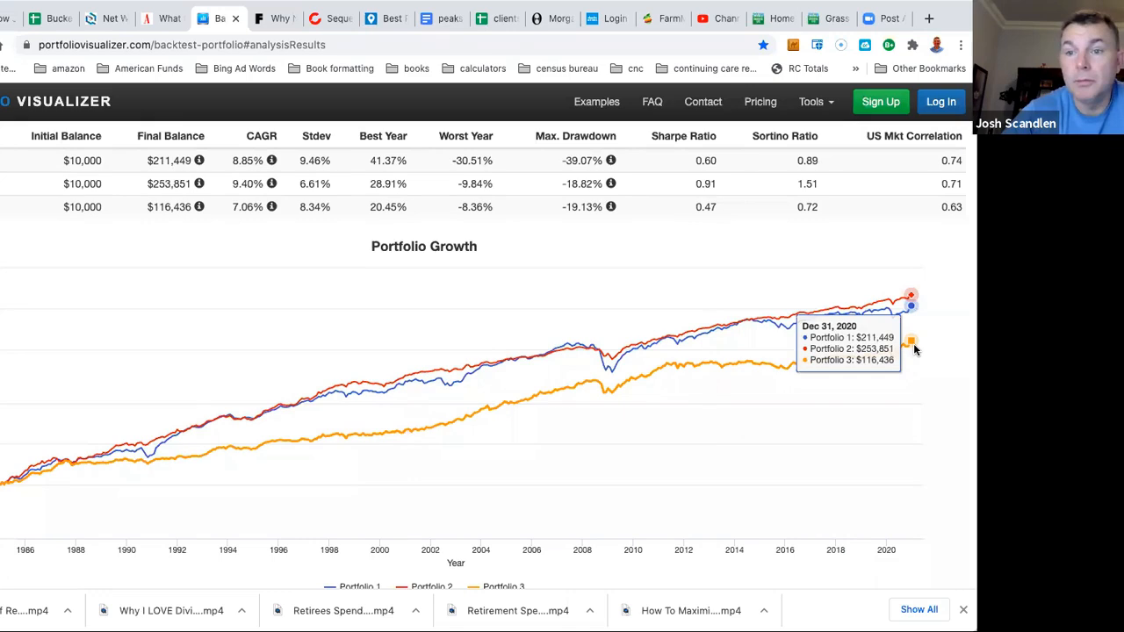
mouse_move(903, 342)
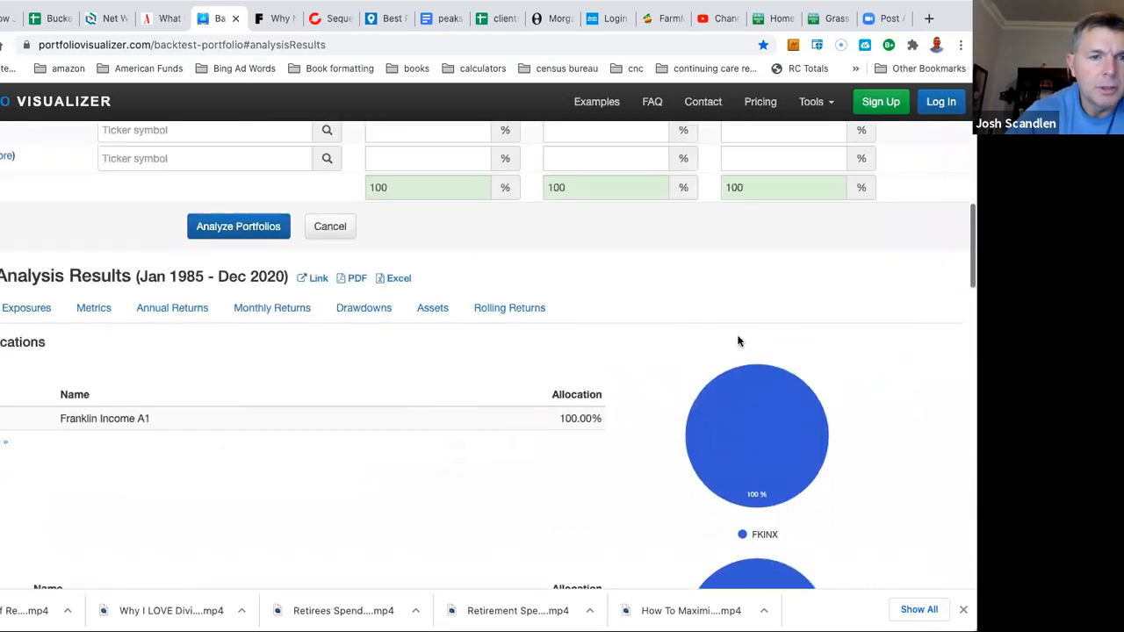
scroll(down, 3)
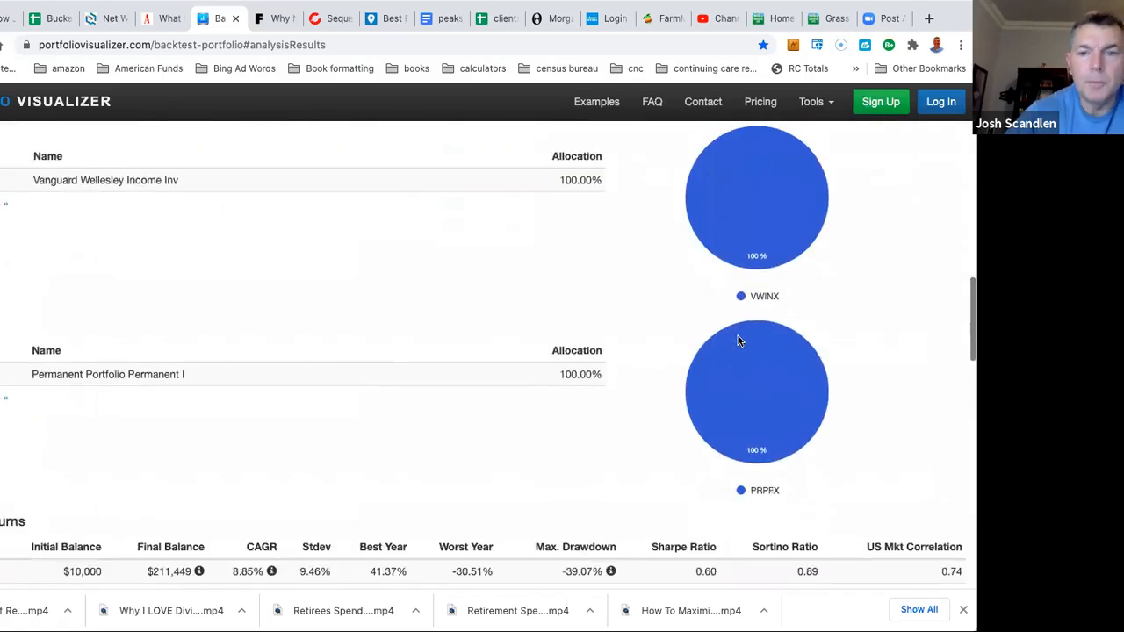
scroll(down, 3)
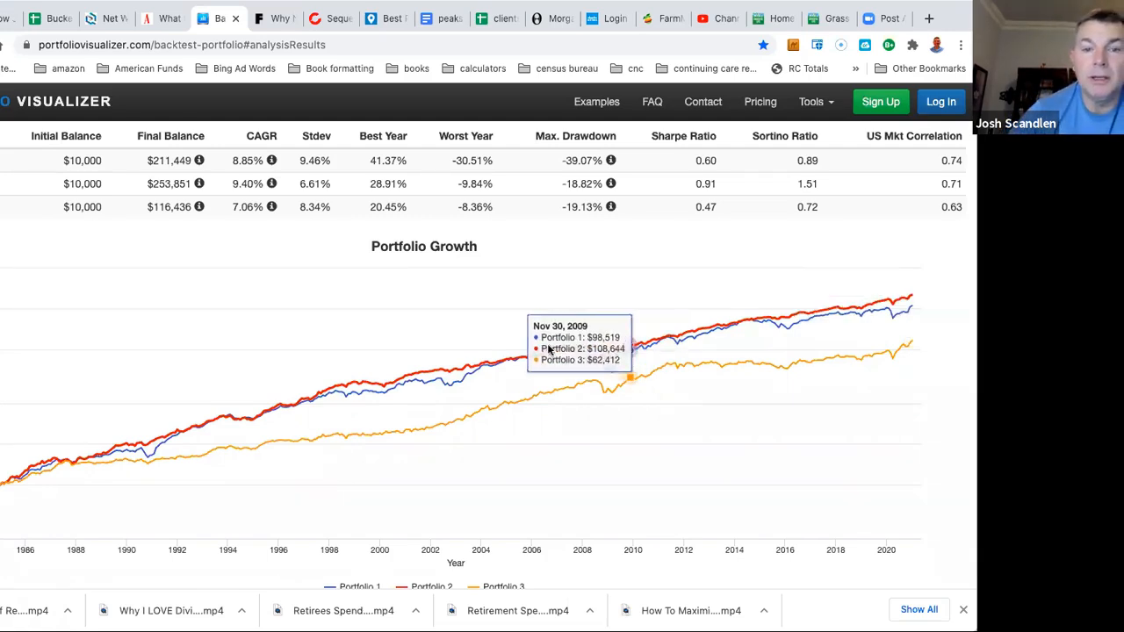
mouse_move(517, 377)
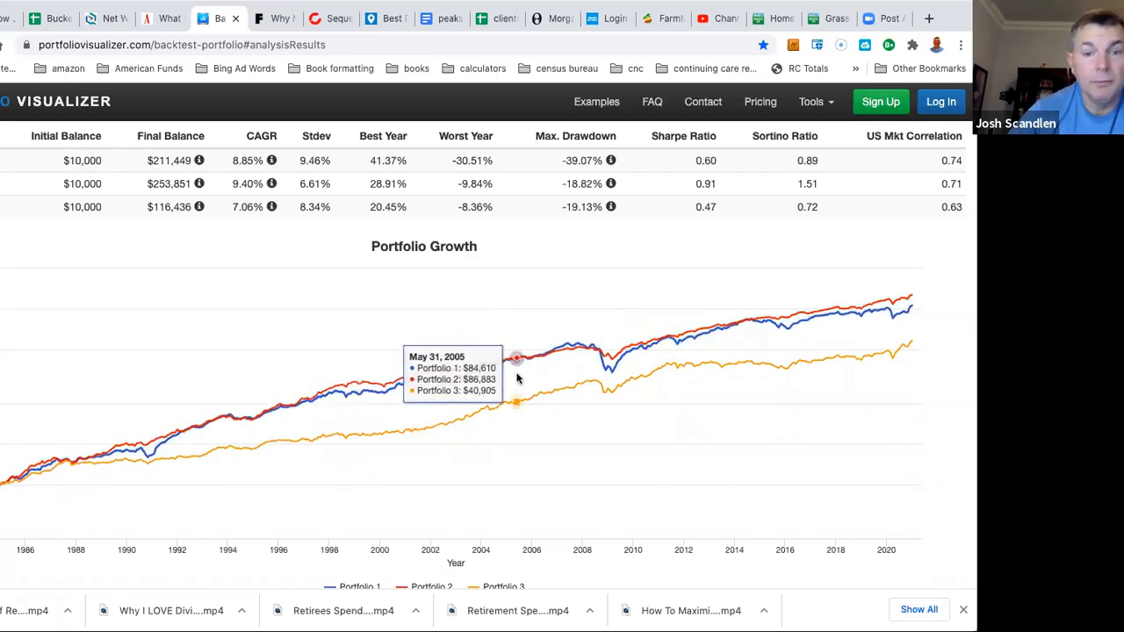
scroll(down, 3)
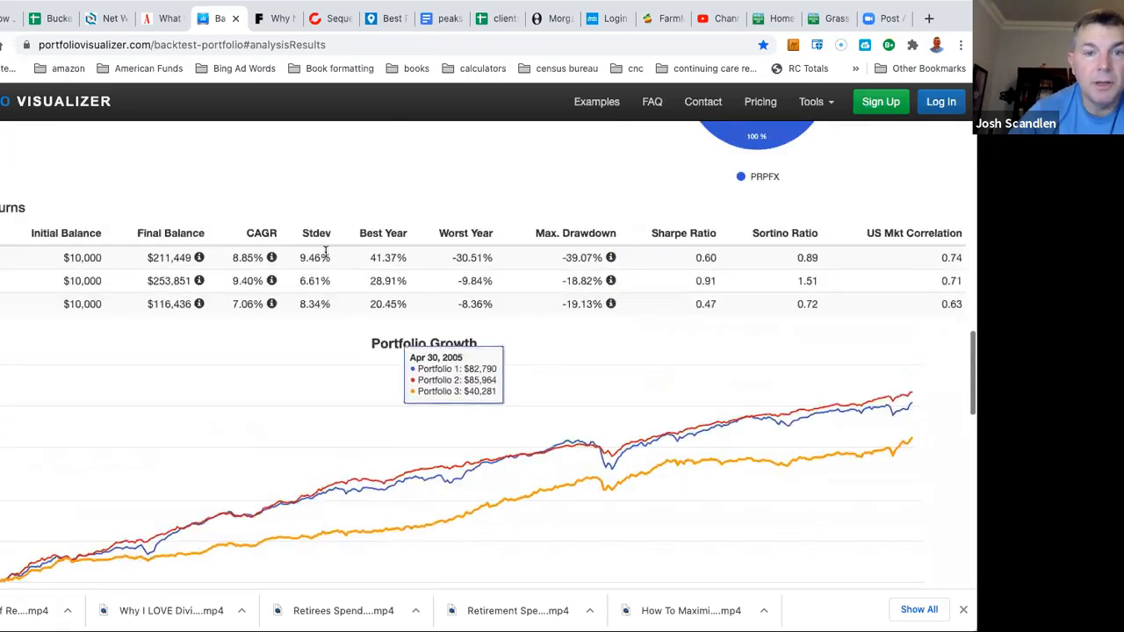
mouse_move(307, 281)
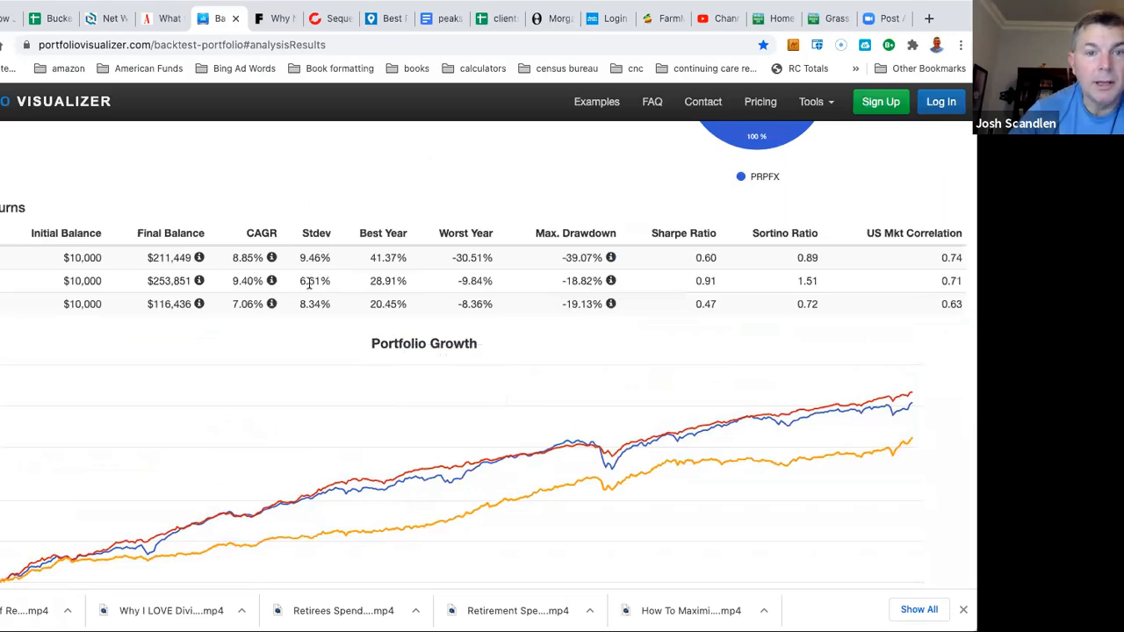
double_click(313, 281)
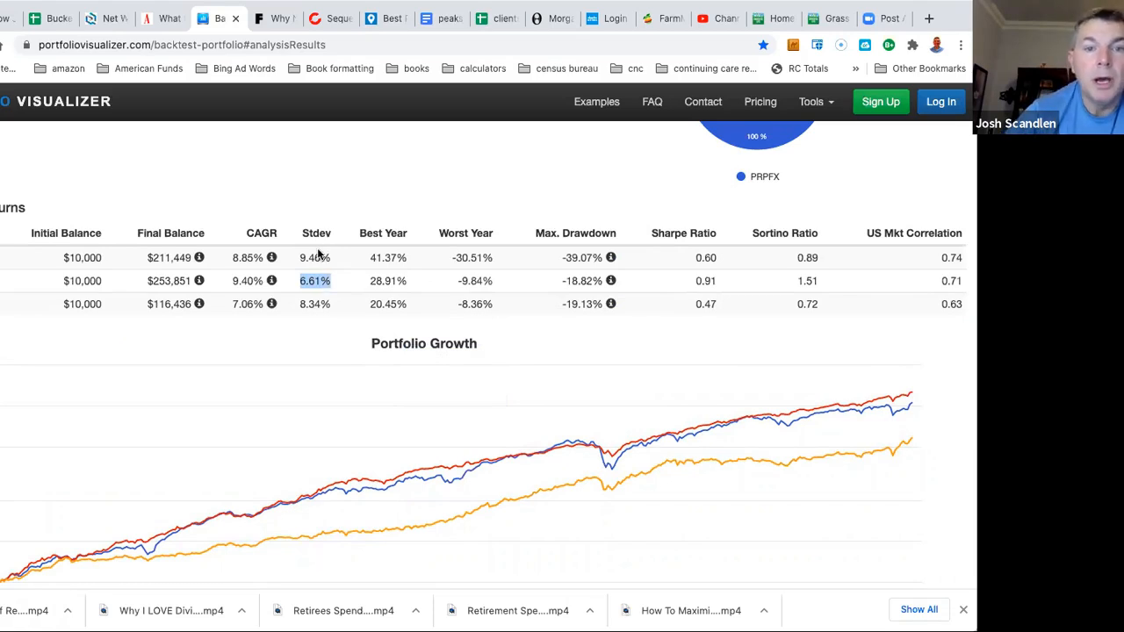
mouse_move(316, 293)
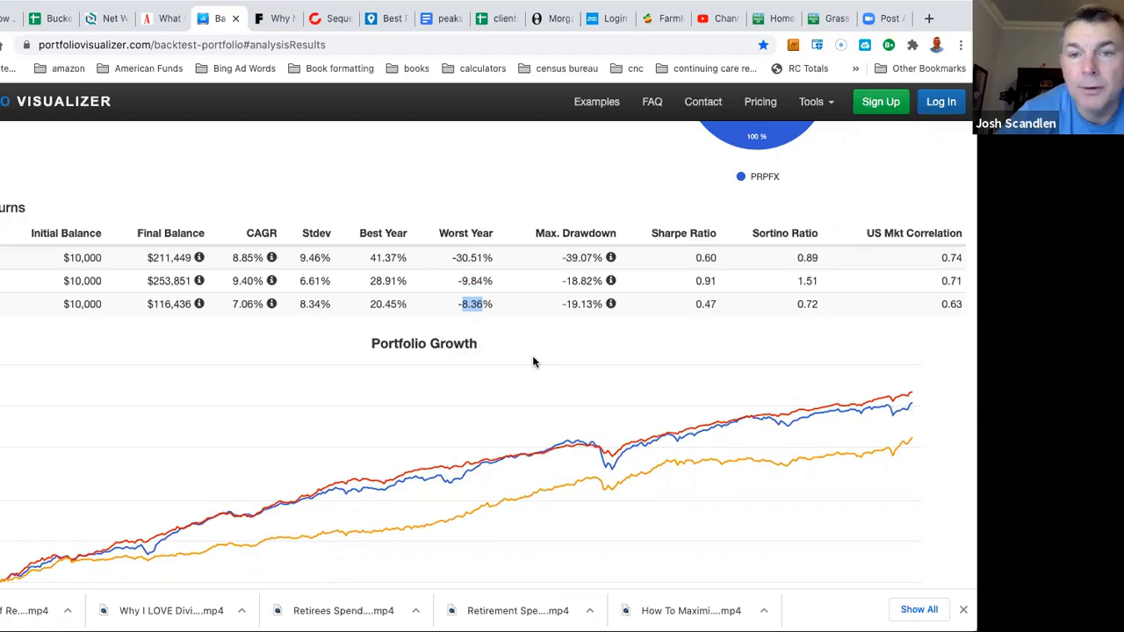
mouse_move(580, 280)
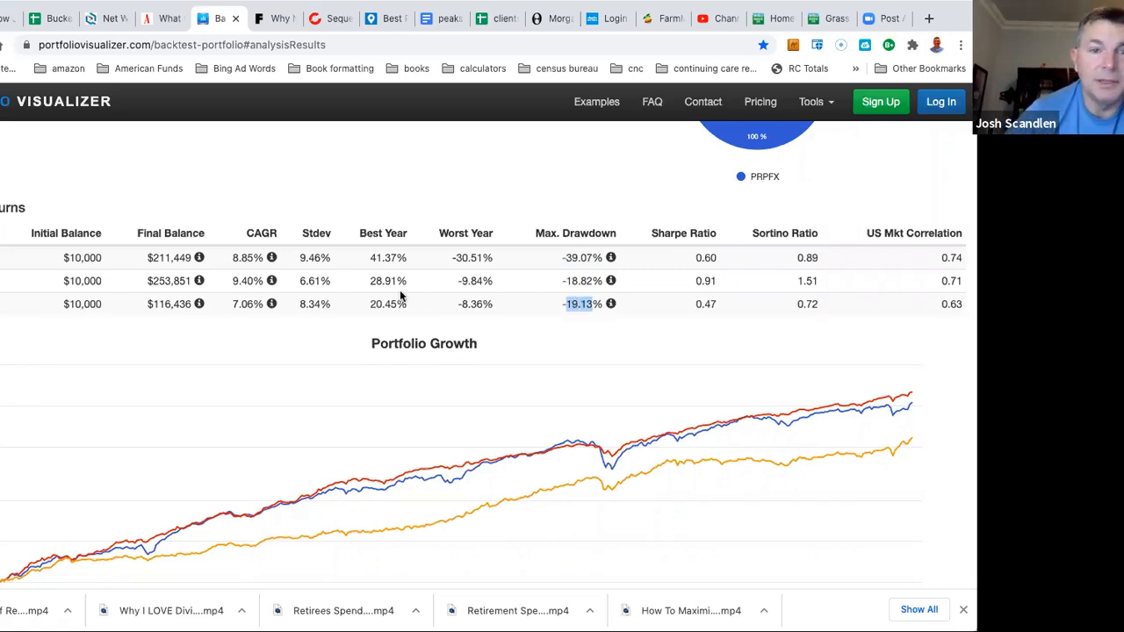
scroll(down, 3)
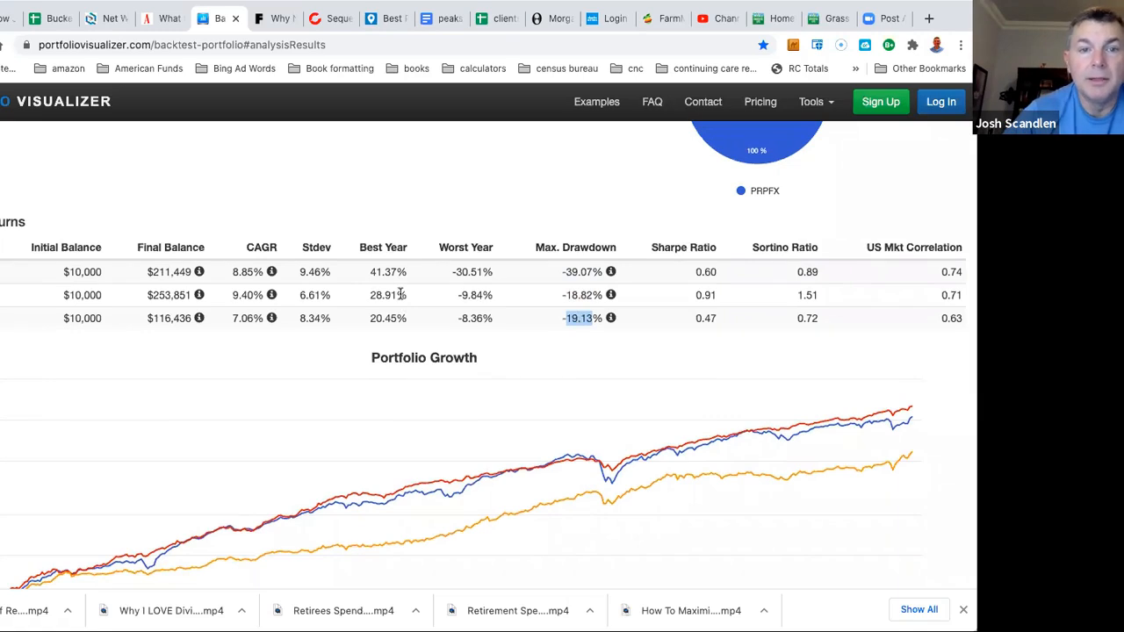
Step: Review Annual Returns, then start replacing the PRPFX ticker with the partial entry 'usa'
scroll(down, 3)
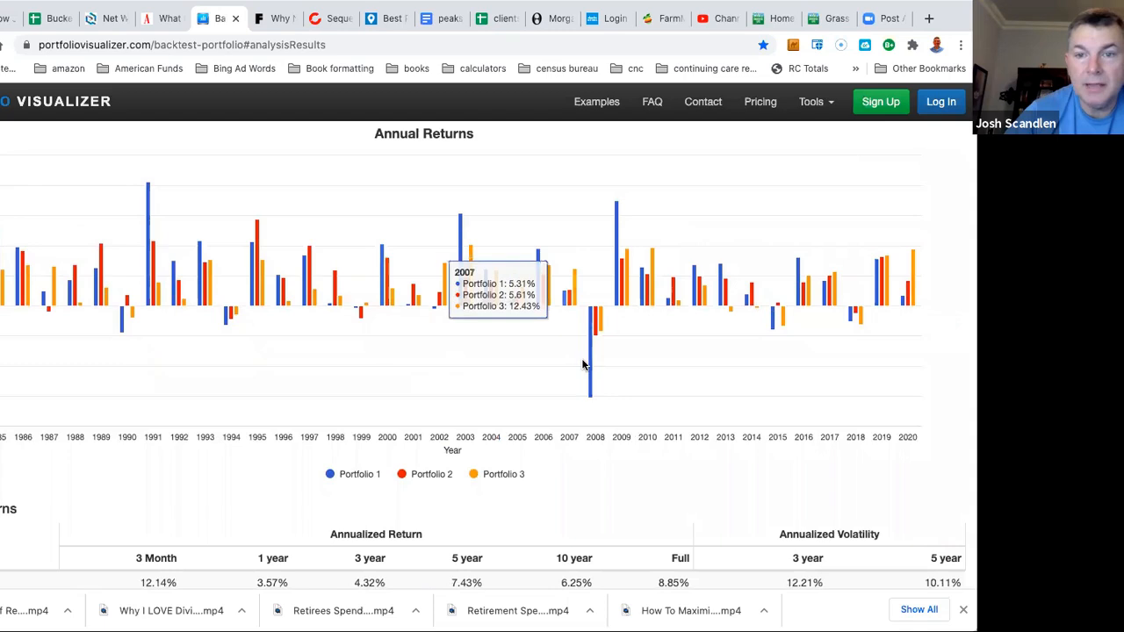
mouse_move(564, 378)
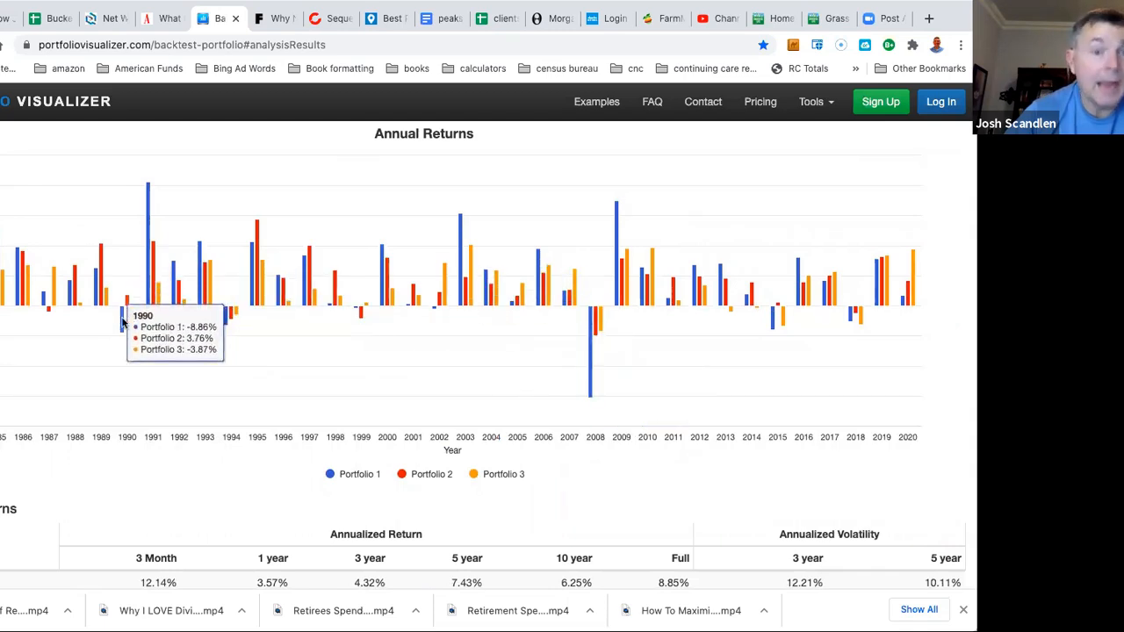
mouse_move(127, 369)
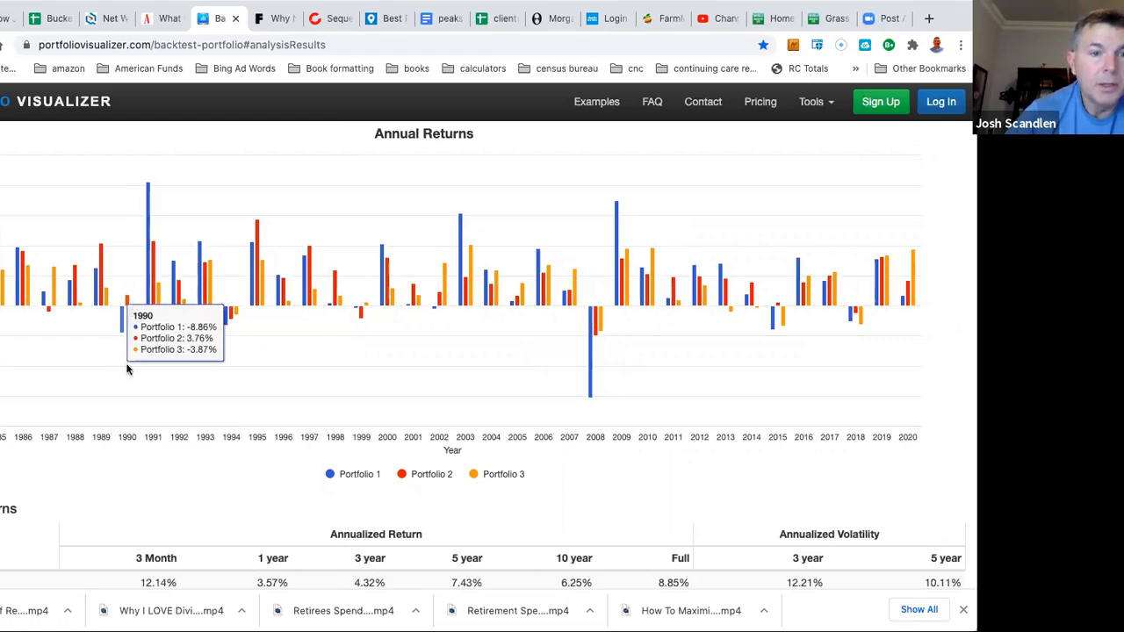
mouse_move(202, 373)
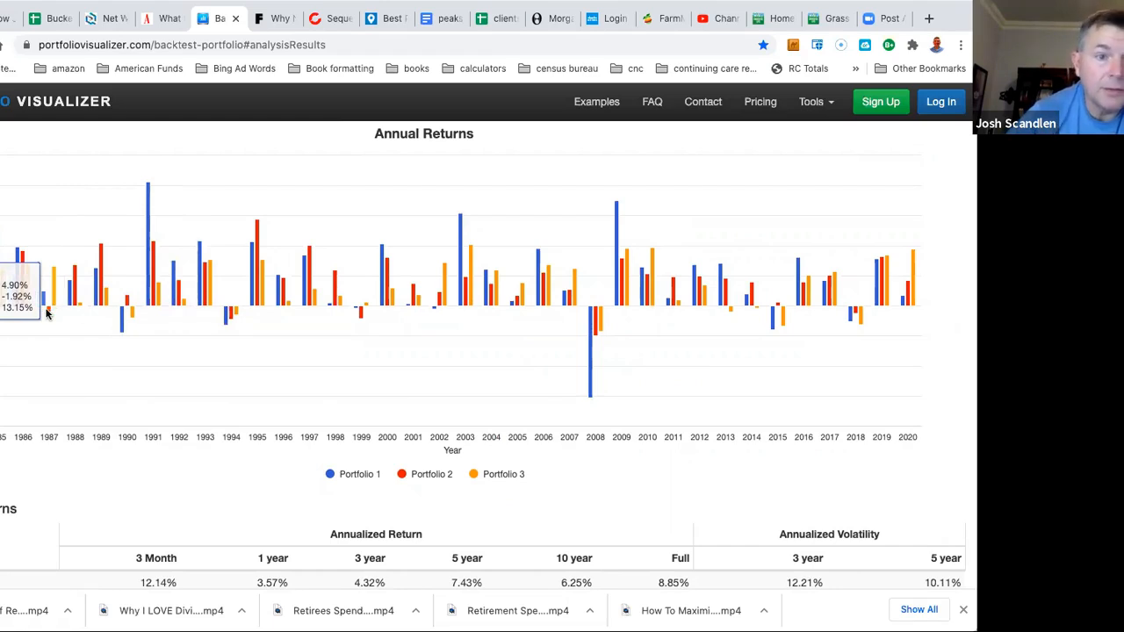
mouse_move(225, 316)
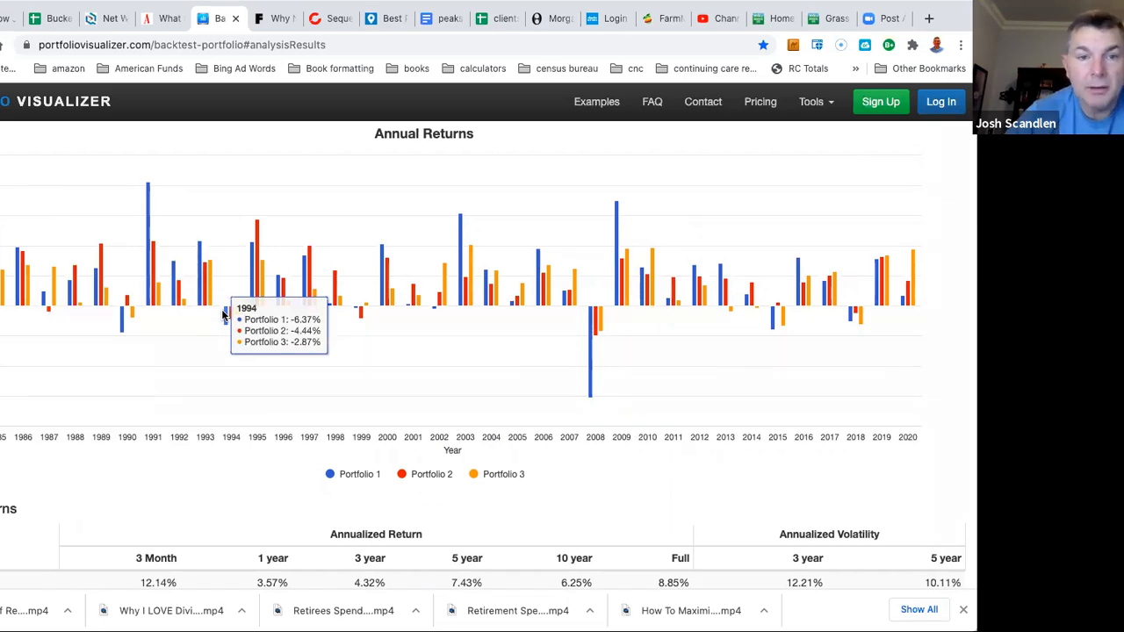
mouse_move(360, 316)
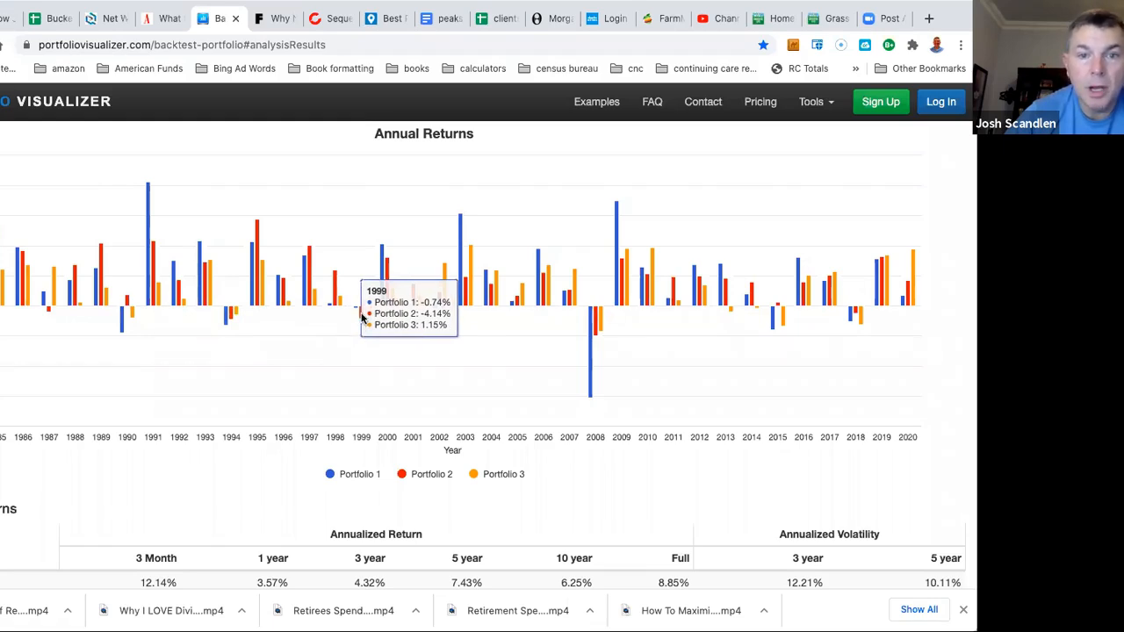
mouse_move(422, 302)
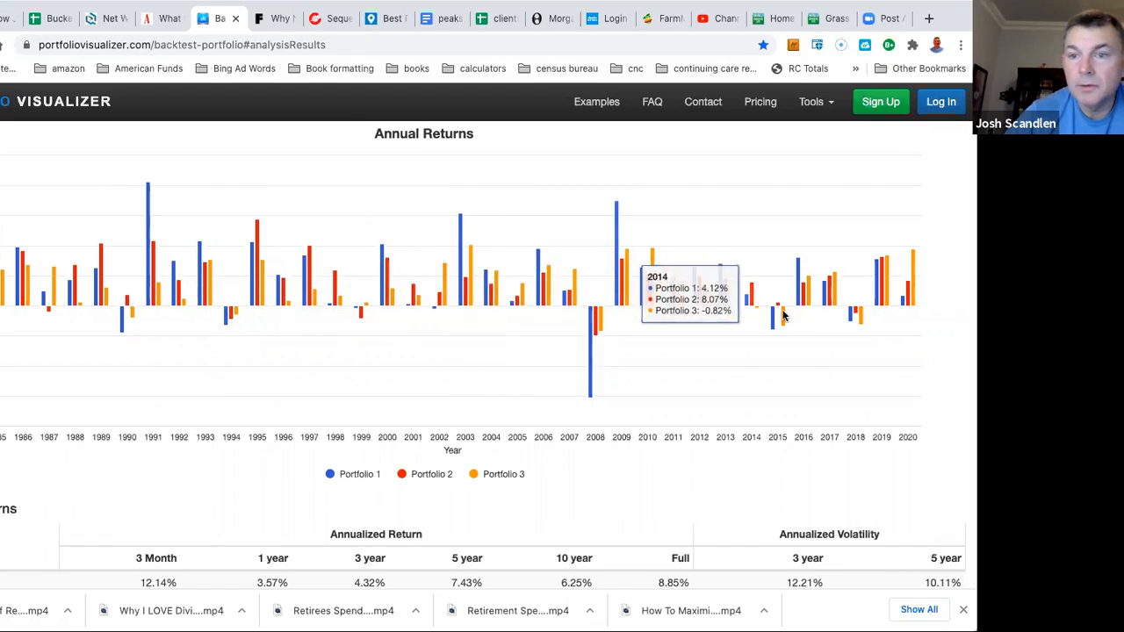
mouse_move(777, 316)
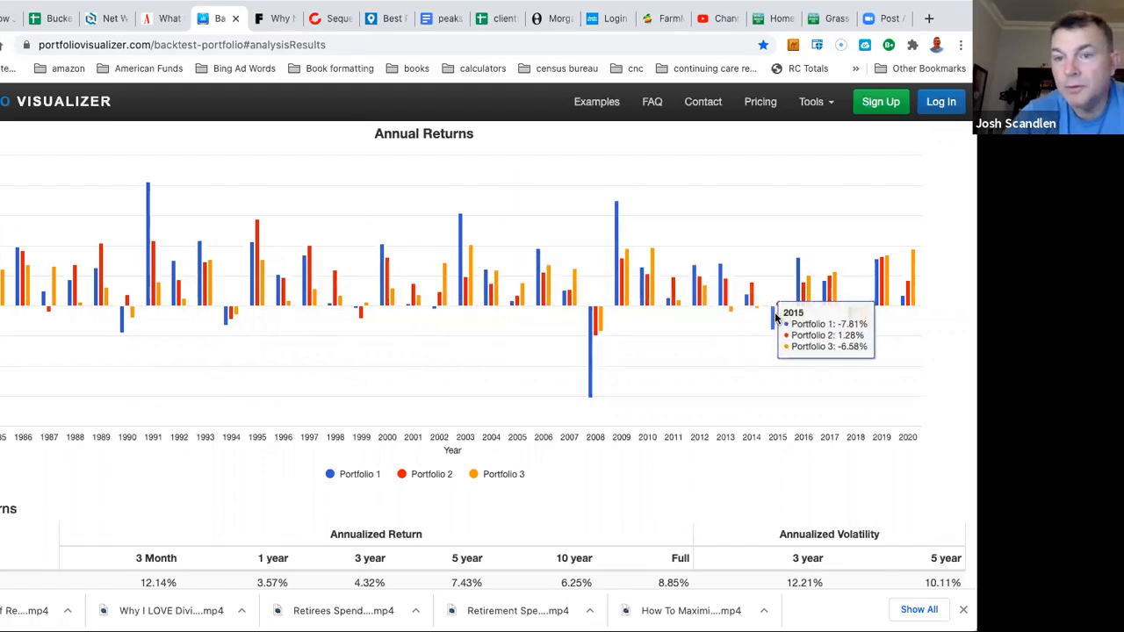
mouse_move(857, 316)
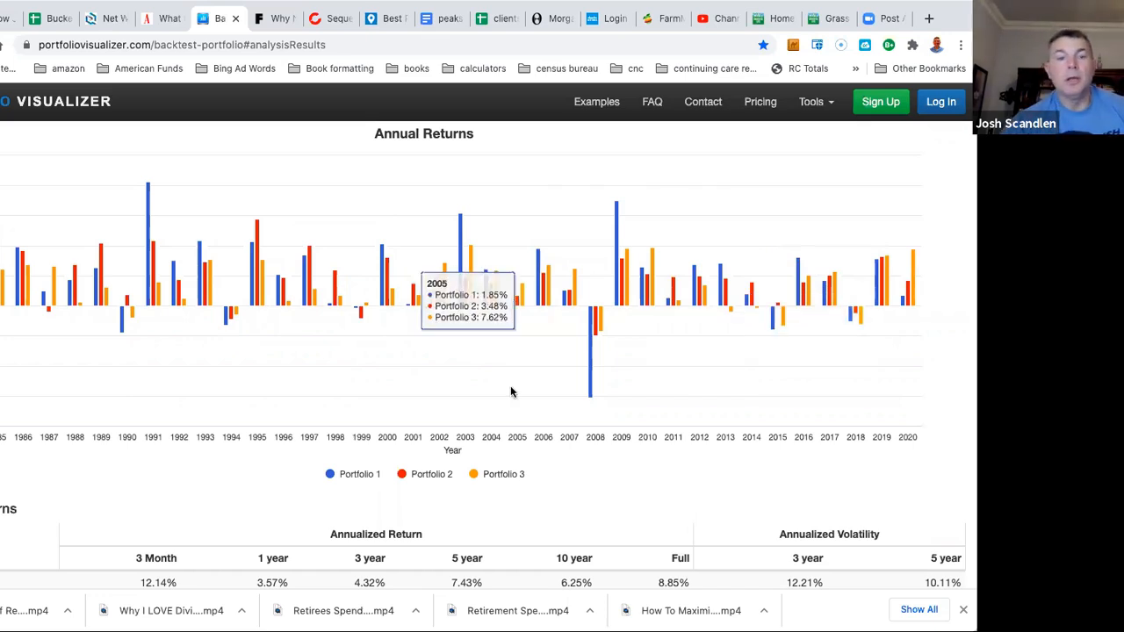
scroll(down, 3)
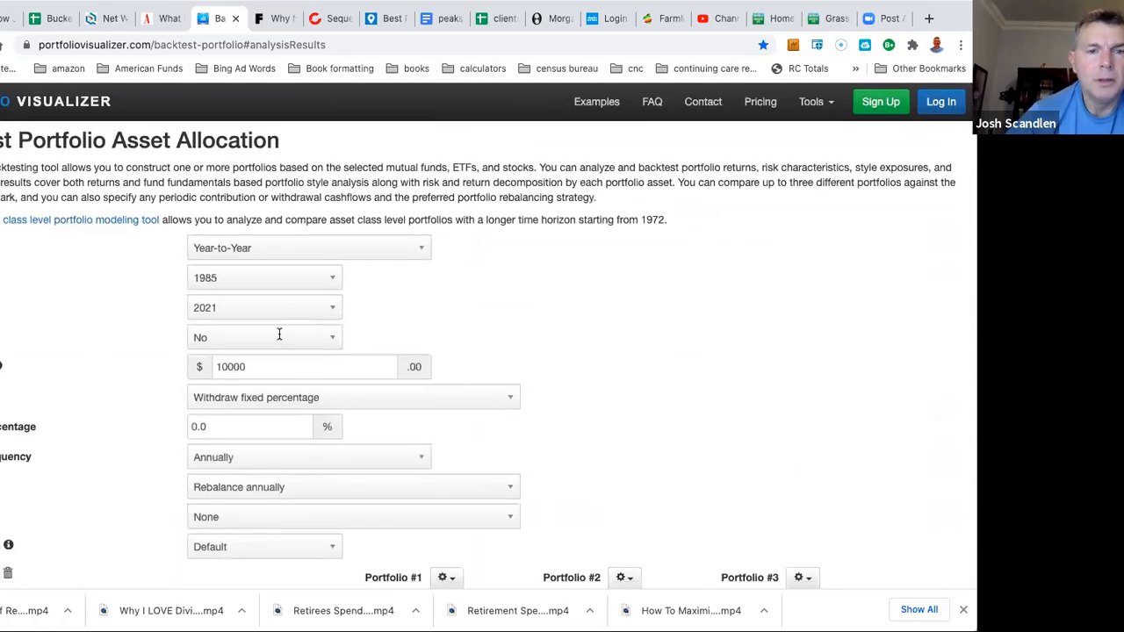
scroll(down, 3)
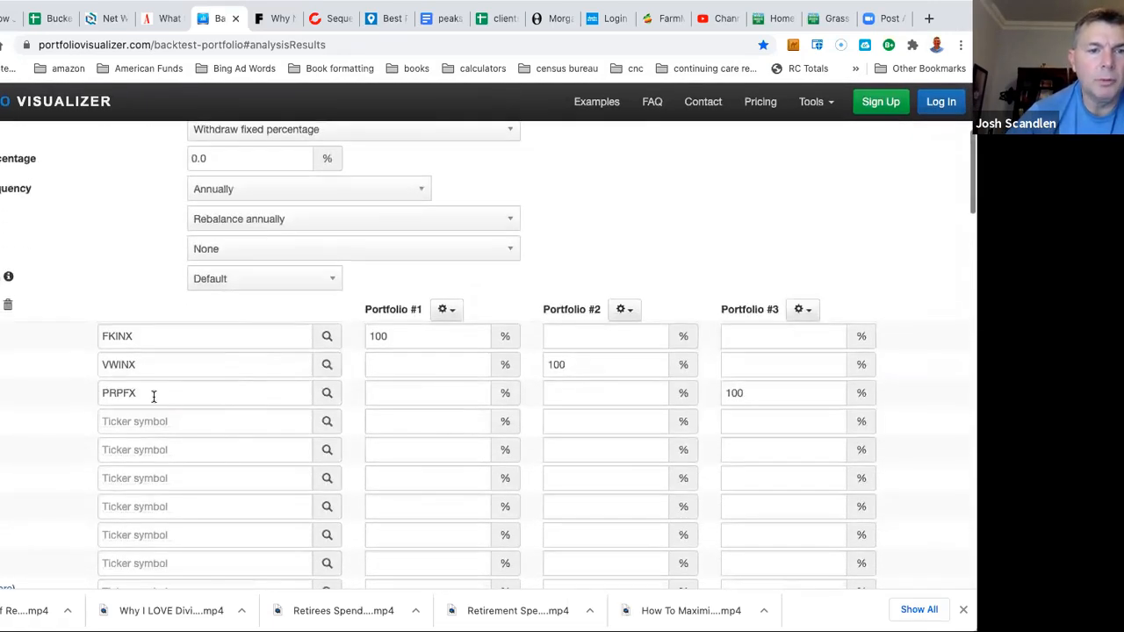
text(usa)
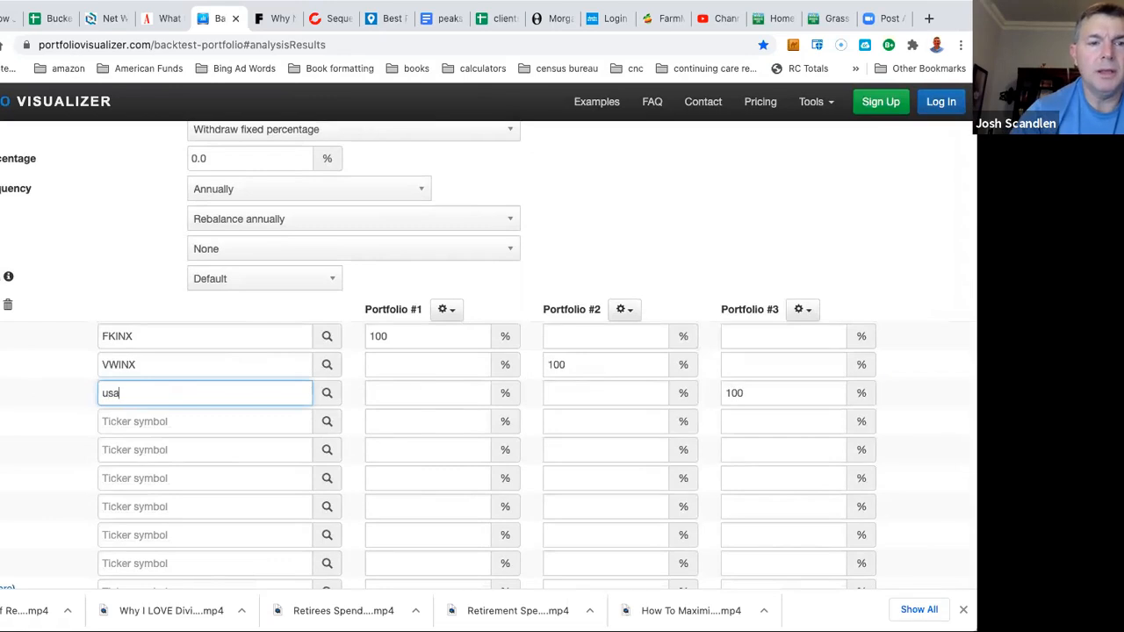